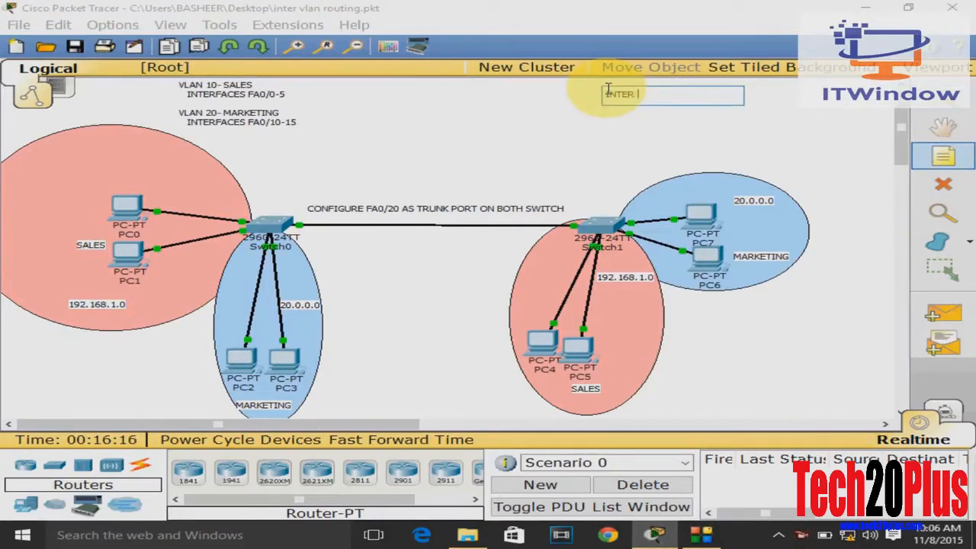
- Write the Inter VLAN Routing note: create sub interfaces, encapsulation dot1Q, configure trunk port on switch
type("VLAN ROUTING")
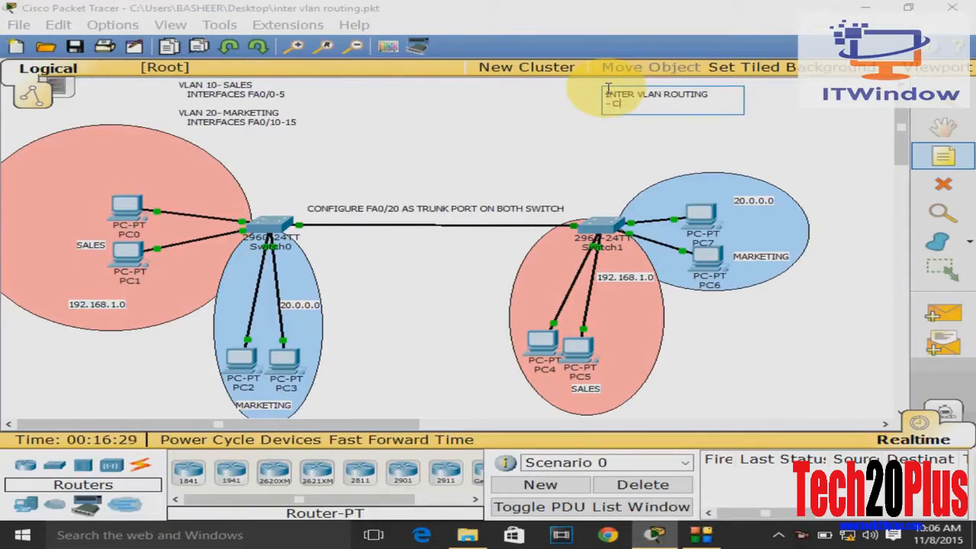
type("REATE")
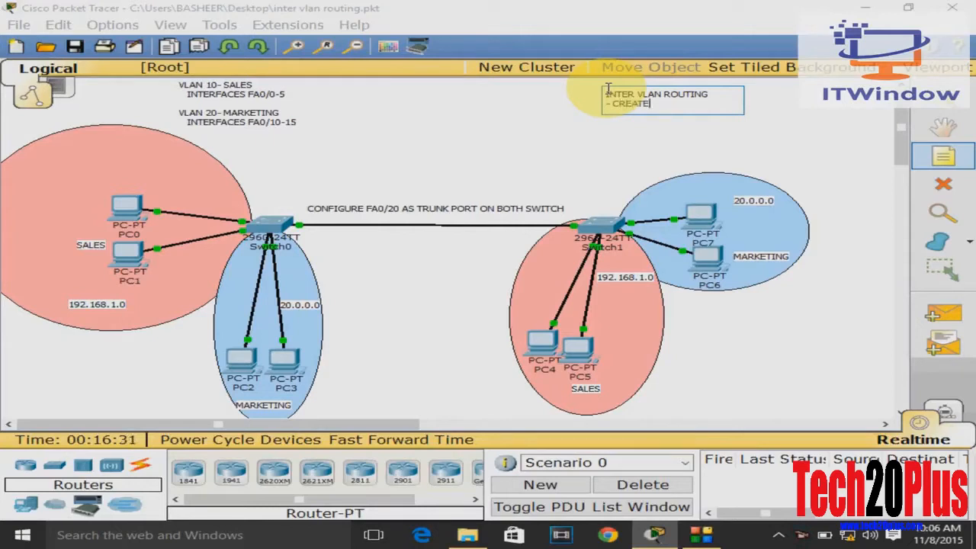
type("SUB")
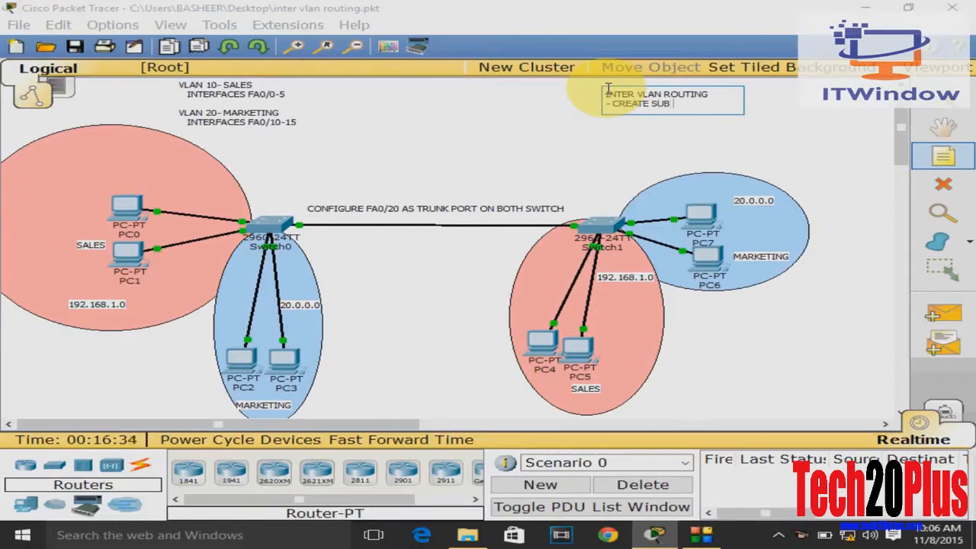
type("INTERFACES")
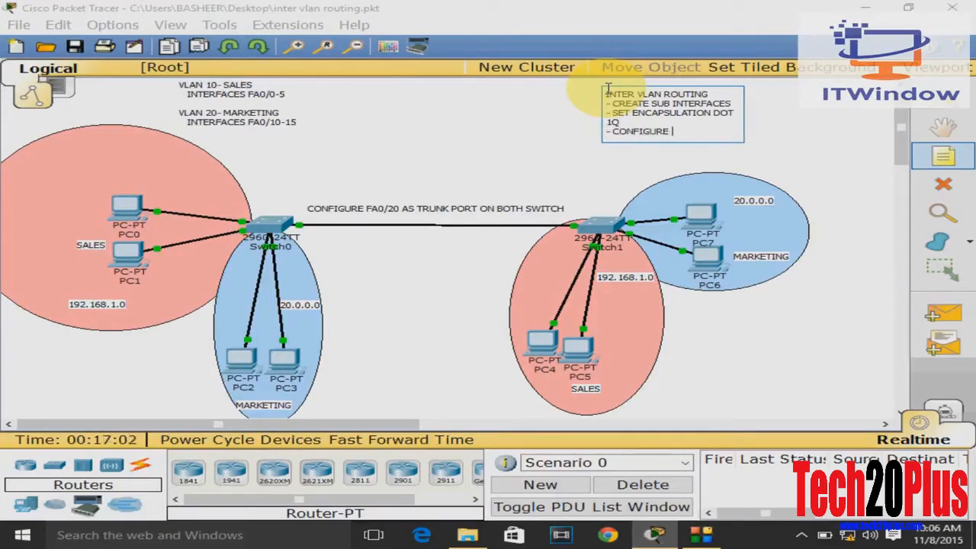
type("TRUNK PORT ON SWI")
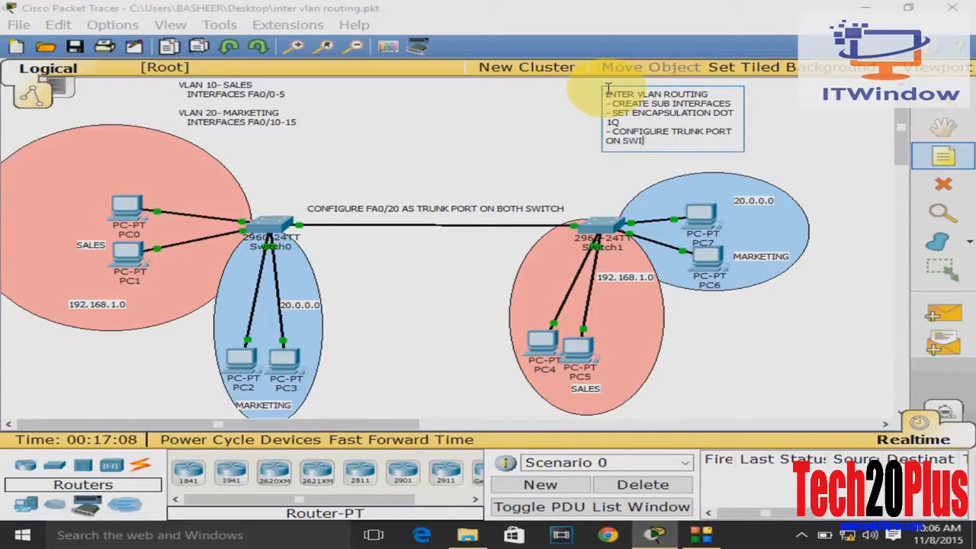
type("TCH")
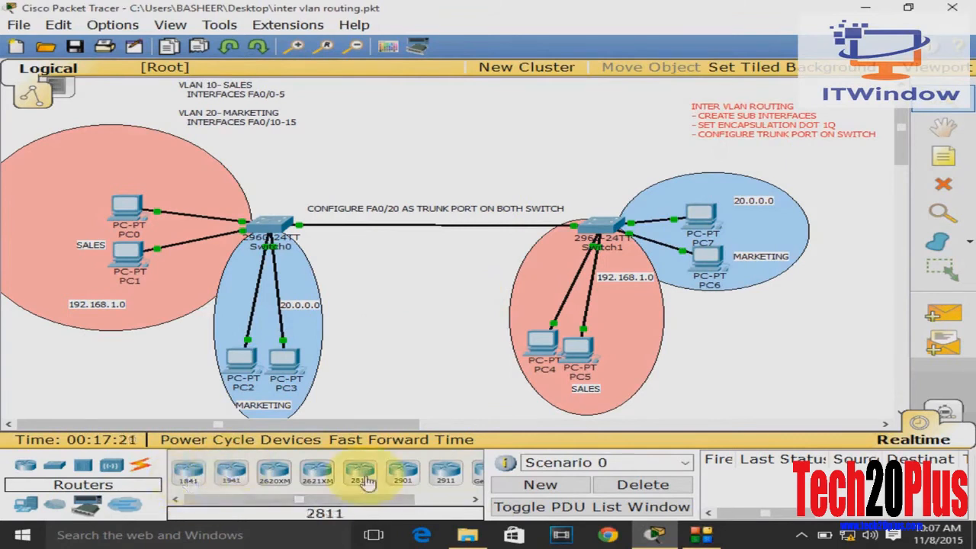
- Place a 2811 router above Switch1 and cable its FastEthernet0/0 to Switch1 with copper straight-through
left_click(360, 471)
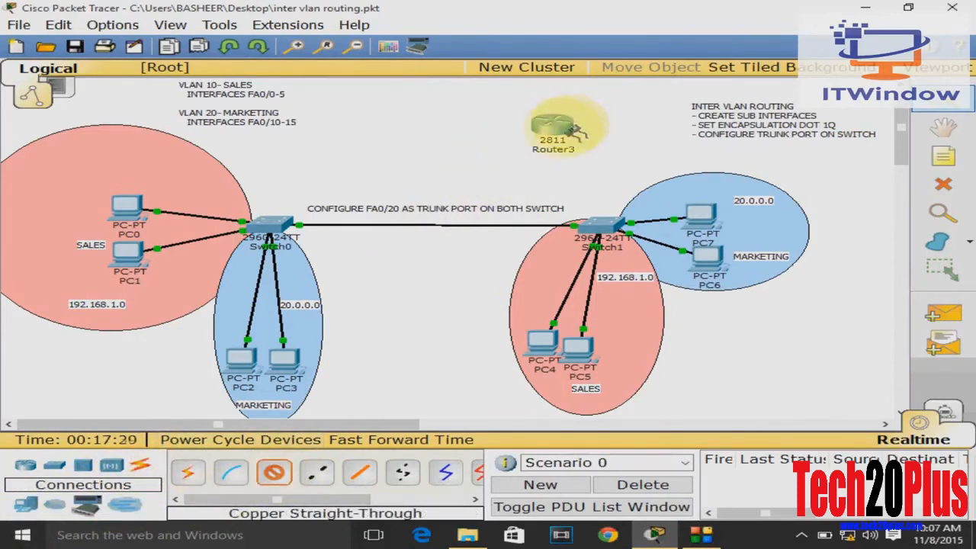
left_click(552, 122)
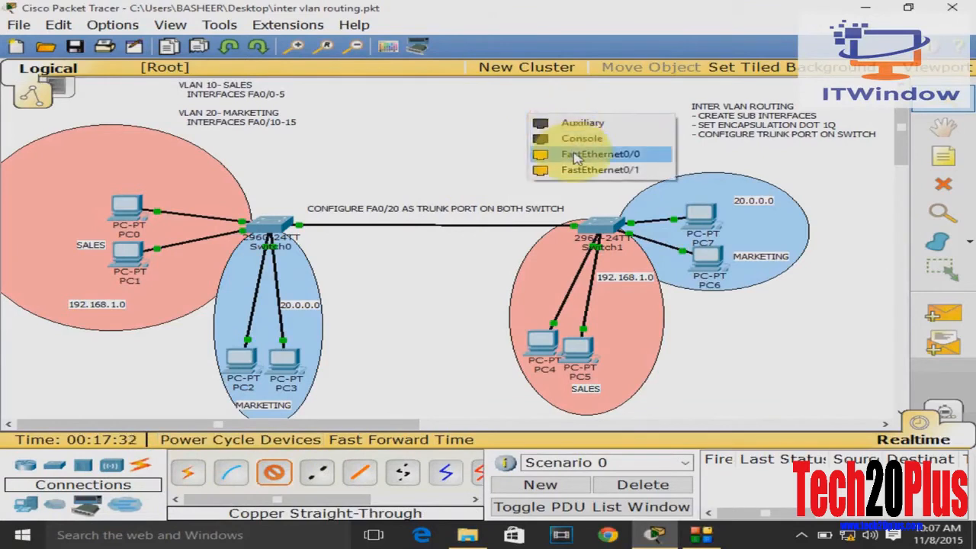
left_click(599, 154)
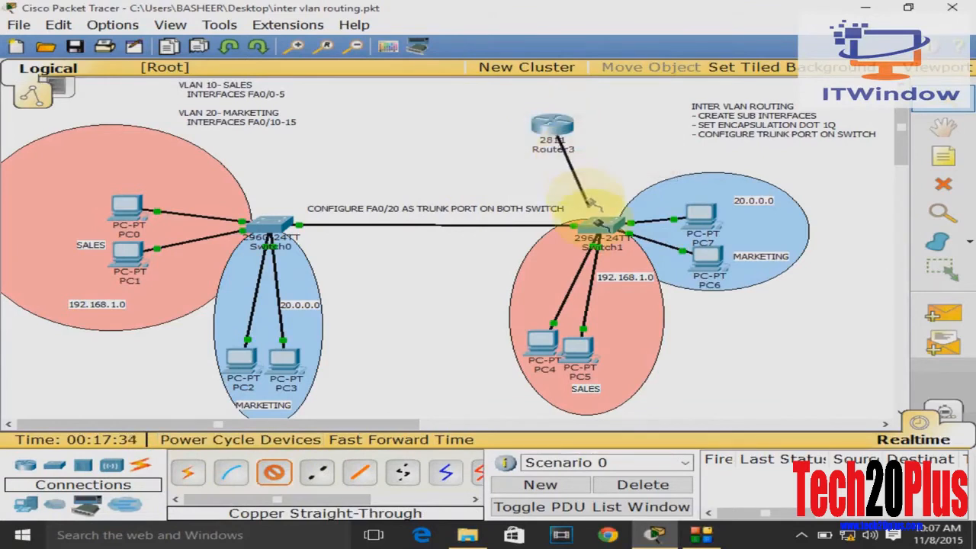
left_click(606, 226)
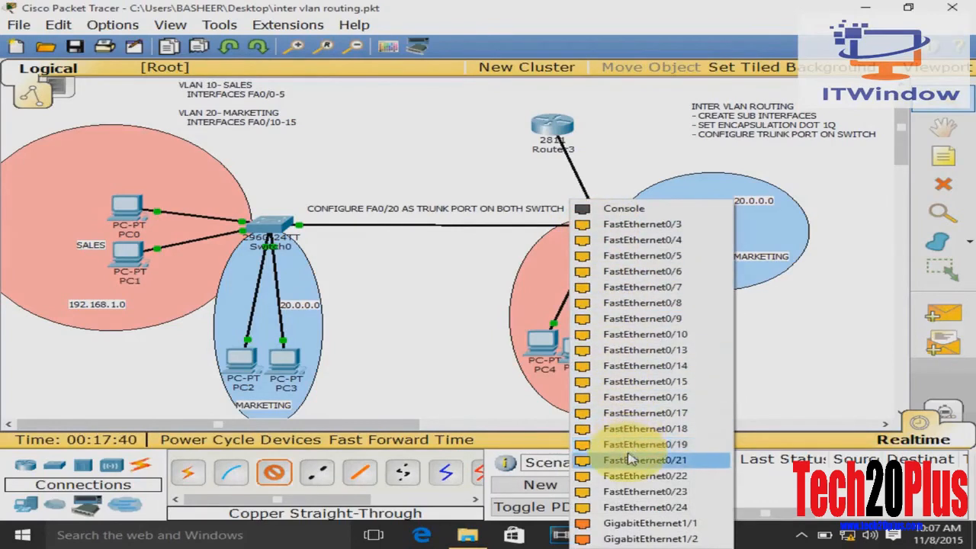
mouse_move(644, 491)
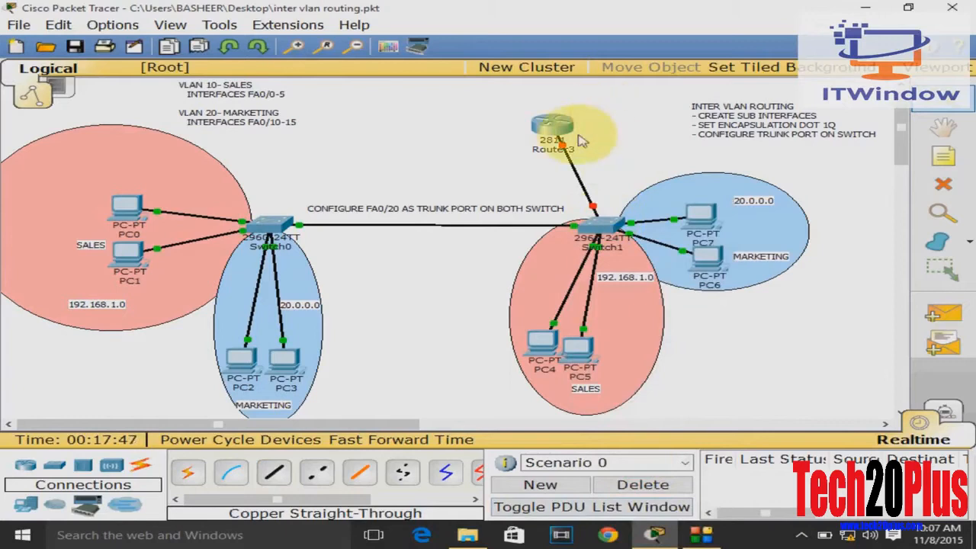
left_click_drag(552, 130, 592, 125)
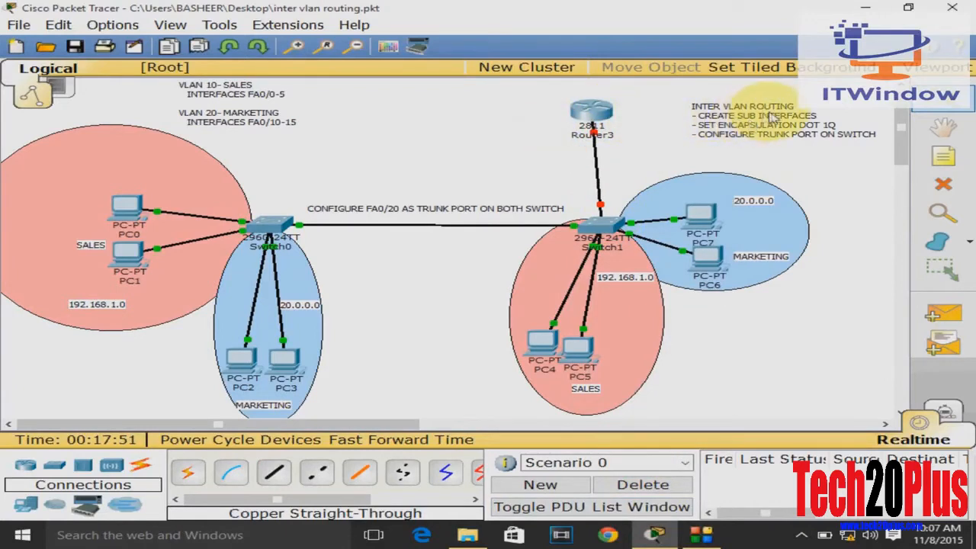
- Enter Router3's CLI, answer NO to setup, then enable and conf t into global configuration
left_click(592, 114)
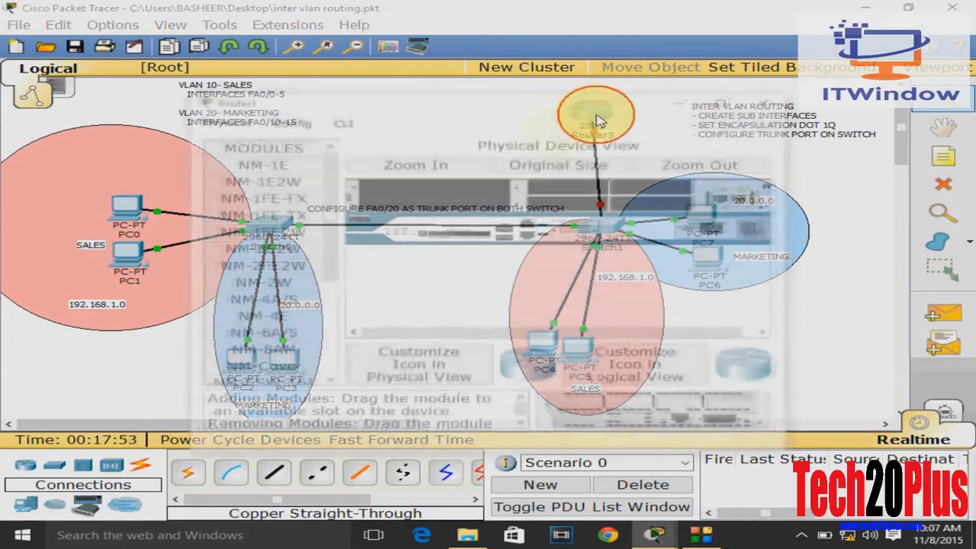
left_click(597, 114)
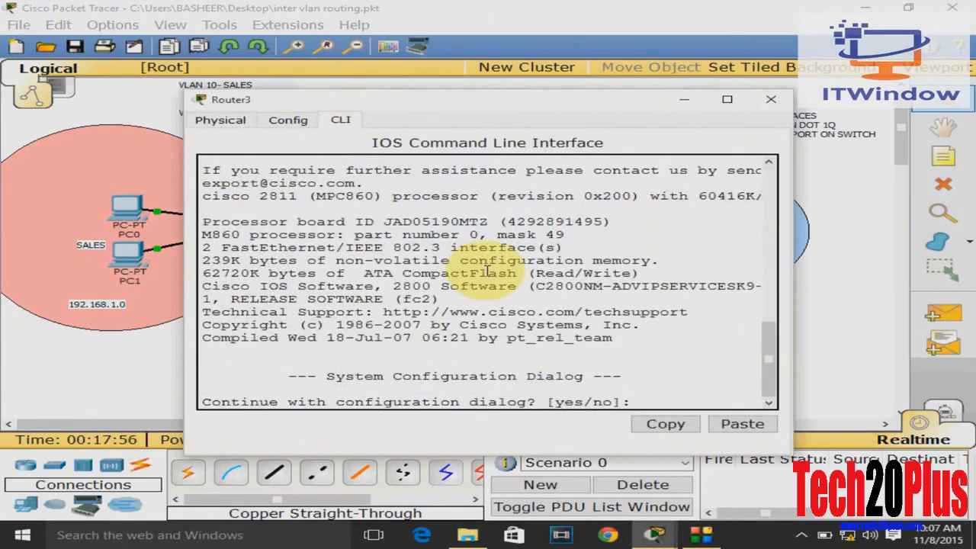
type("NO")
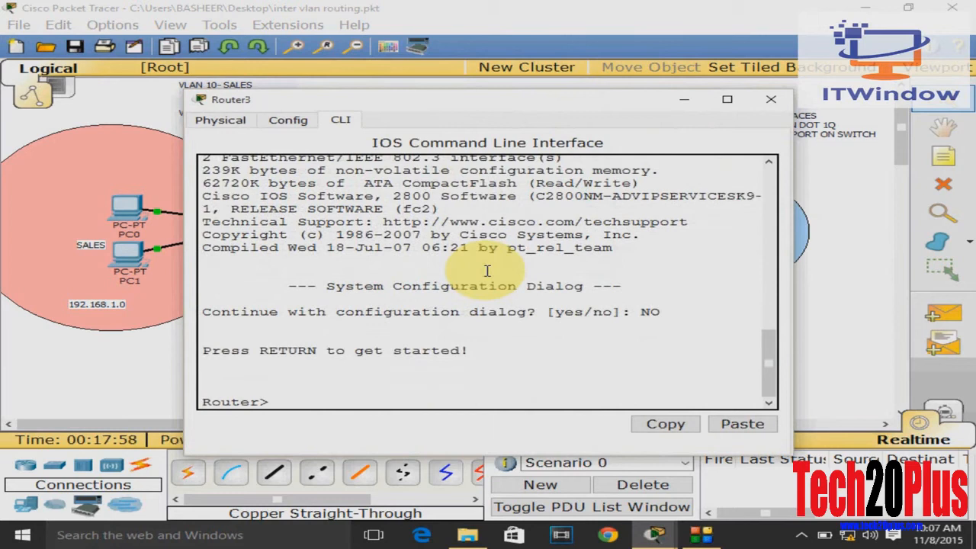
type("enable")
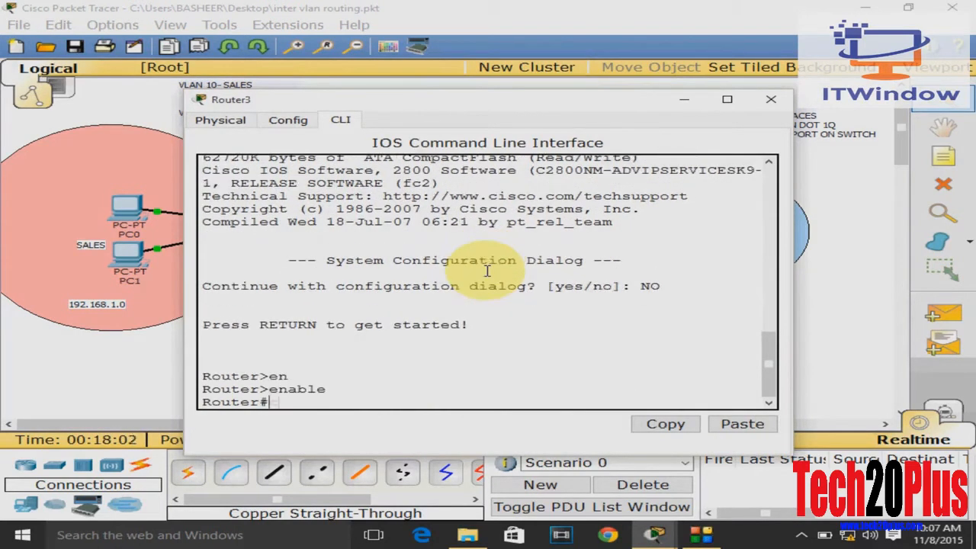
type("conf t")
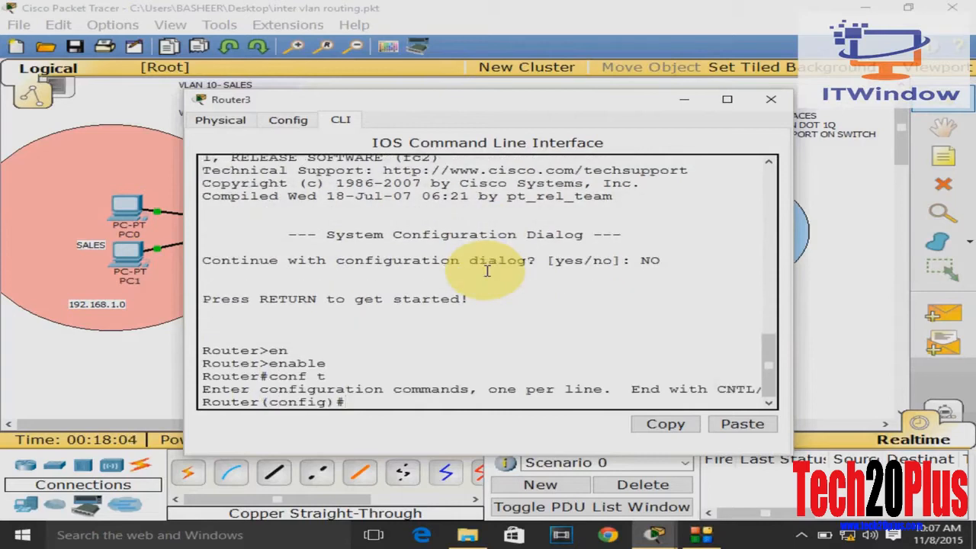
- Begin creating sub-interface FastEthernet0/0.10 on Router3
type("int fa")
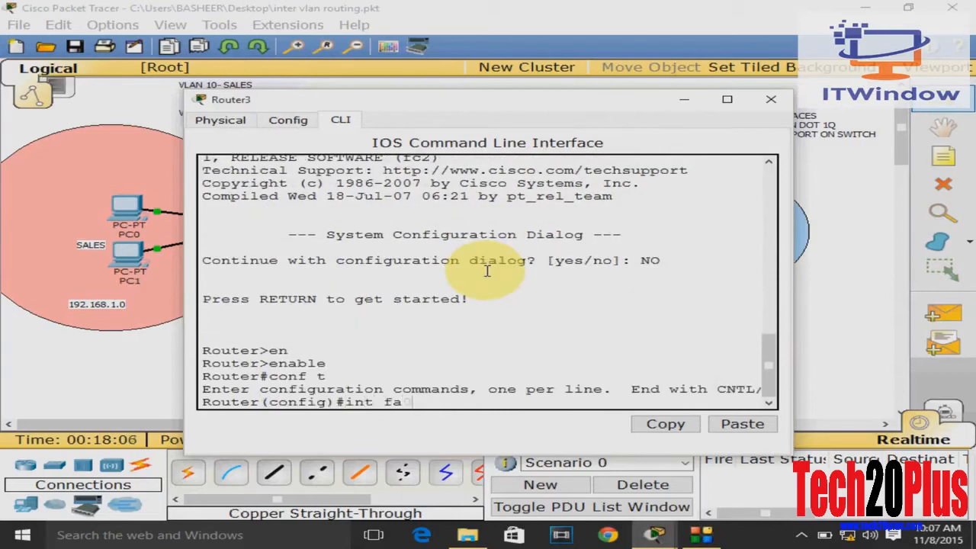
type("0/0")
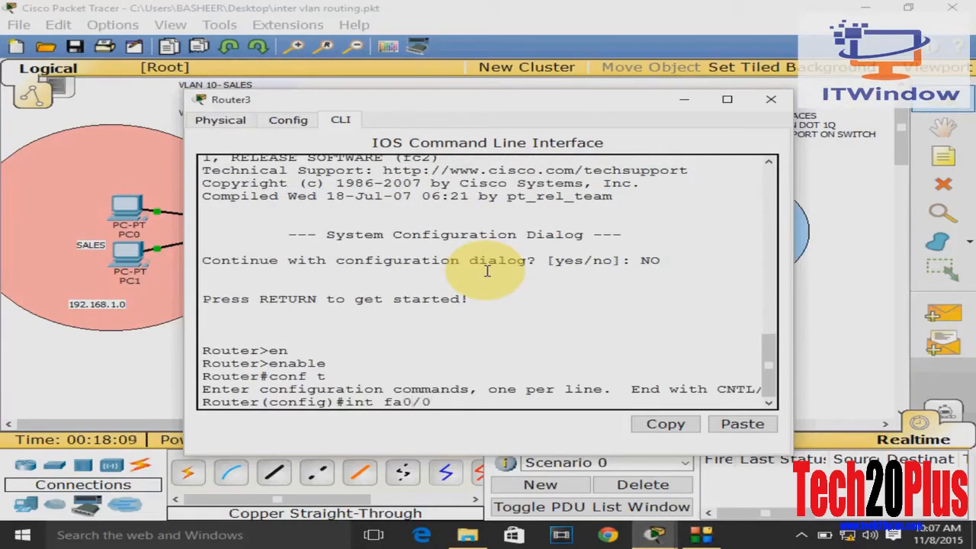
type(".10")
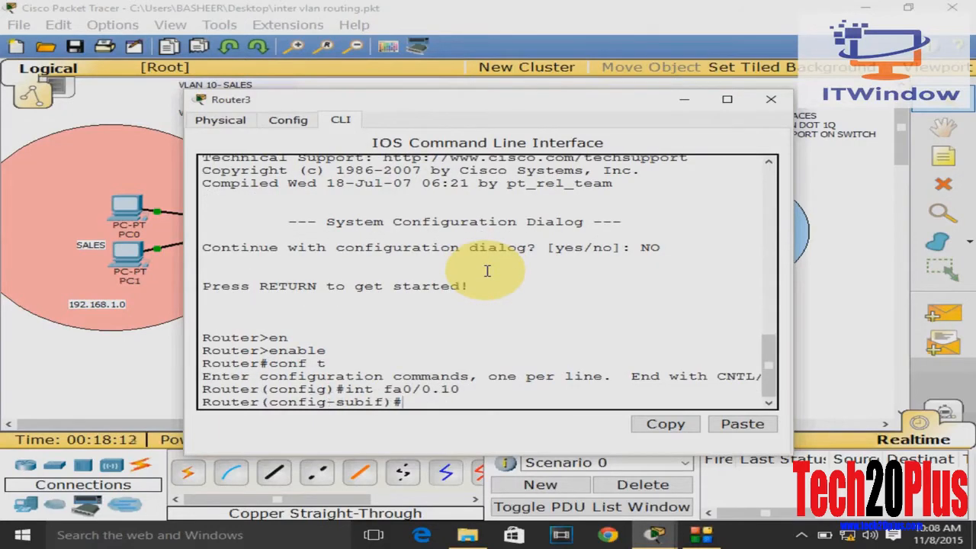
- Configure Fa0/0.10 with encapsulation dot1Q 10 and IP 192.168.1.1 255.255.255.0, no shut
type("encapsulation dot1Q")
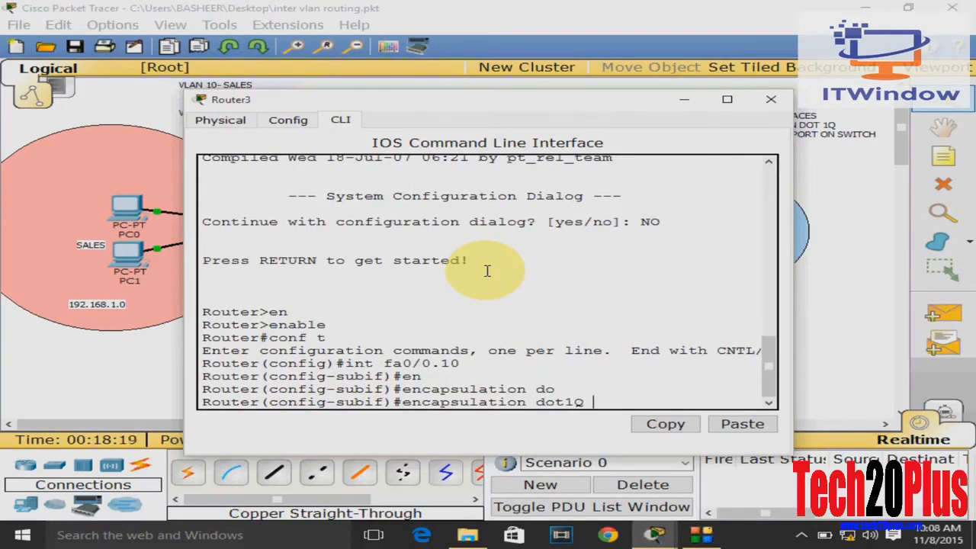
type("10")
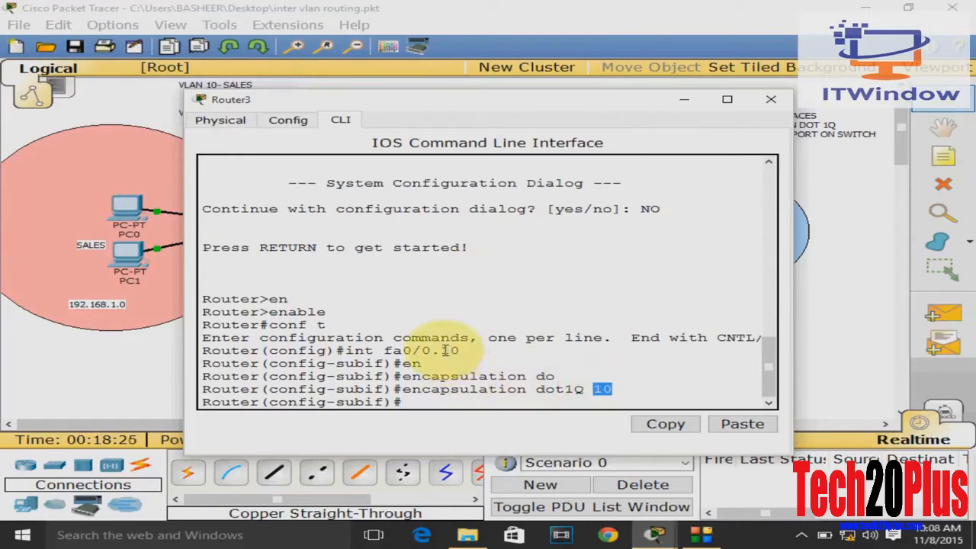
key("enter")
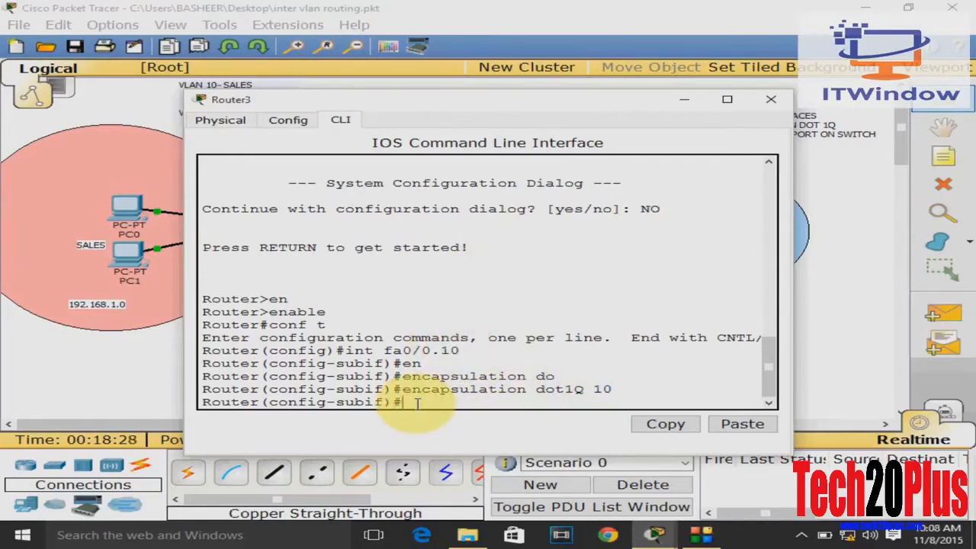
type("in")
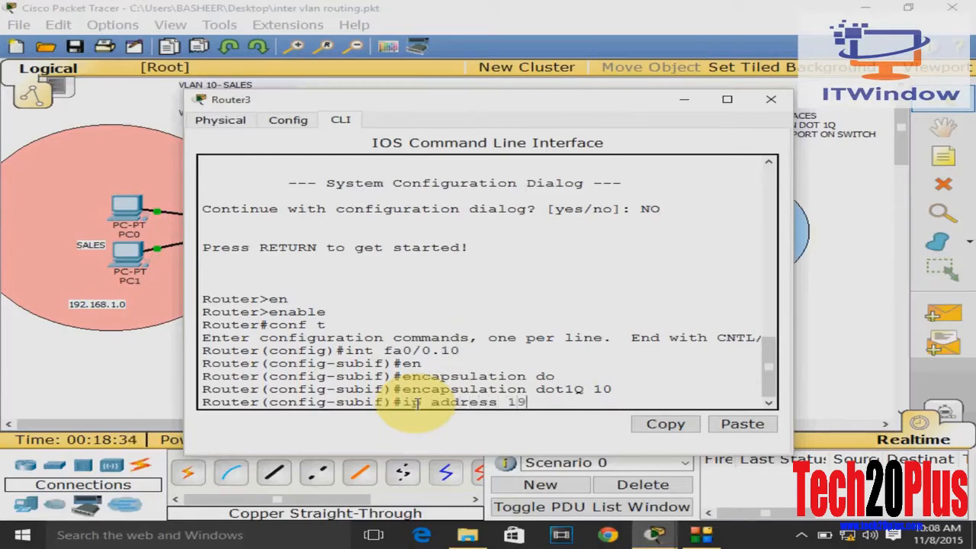
type("2.168.")
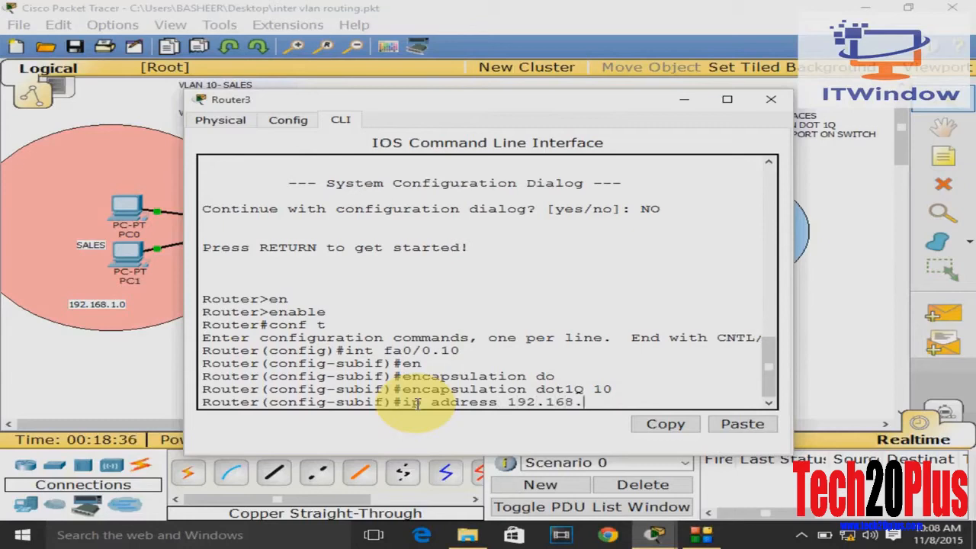
type("1.1")
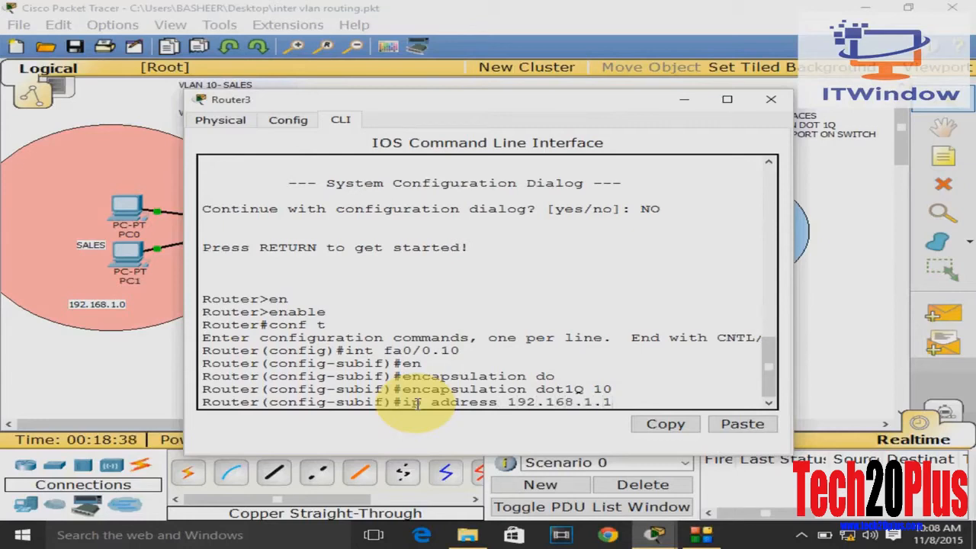
type("255")
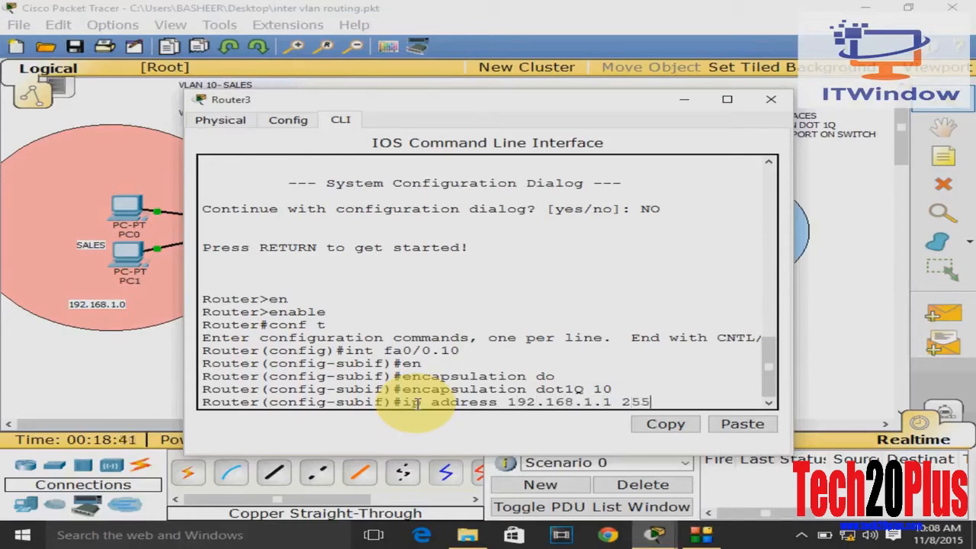
type(".255.")
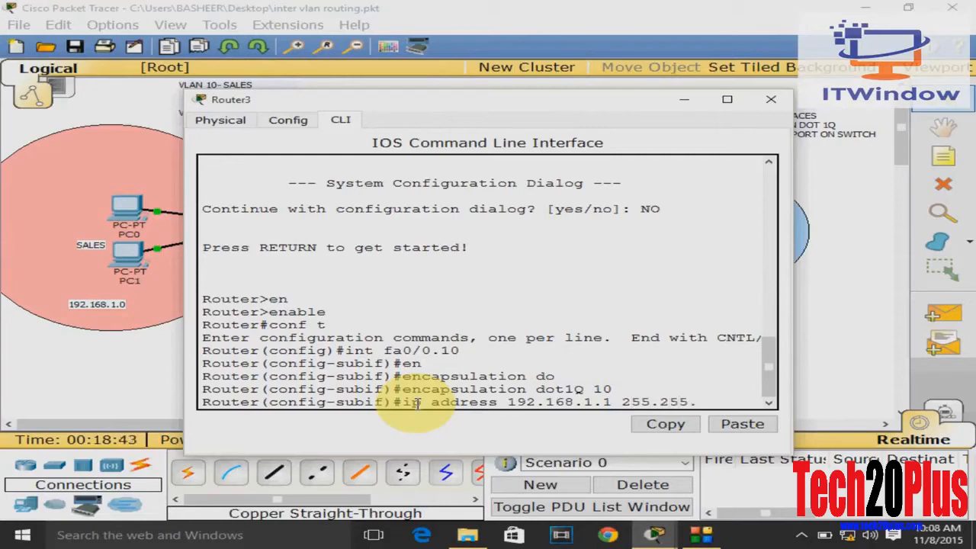
type("255.0")
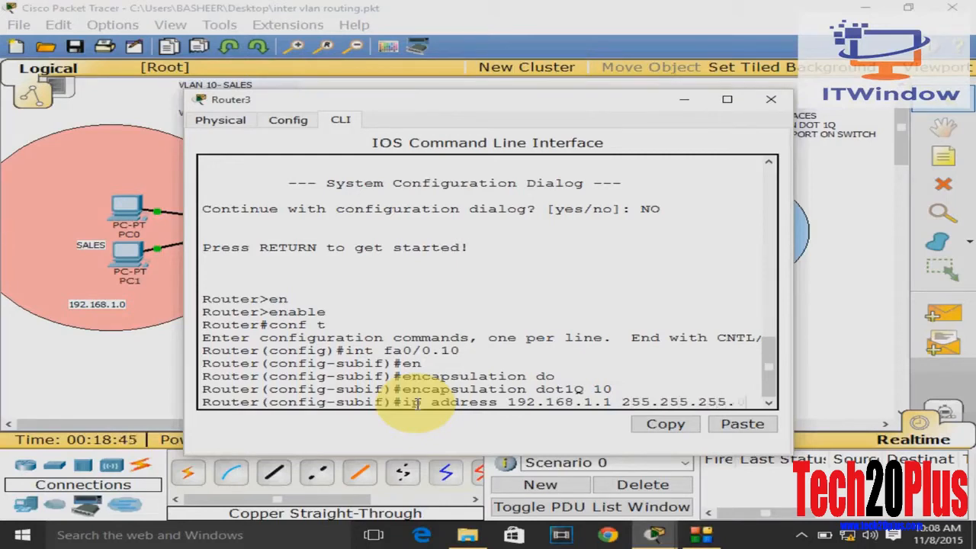
key("enter")
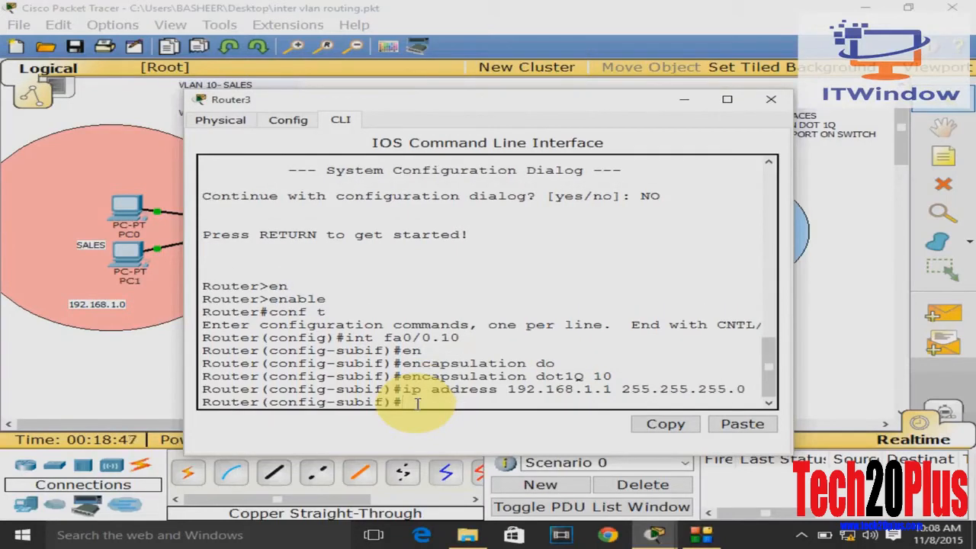
type("no shut")
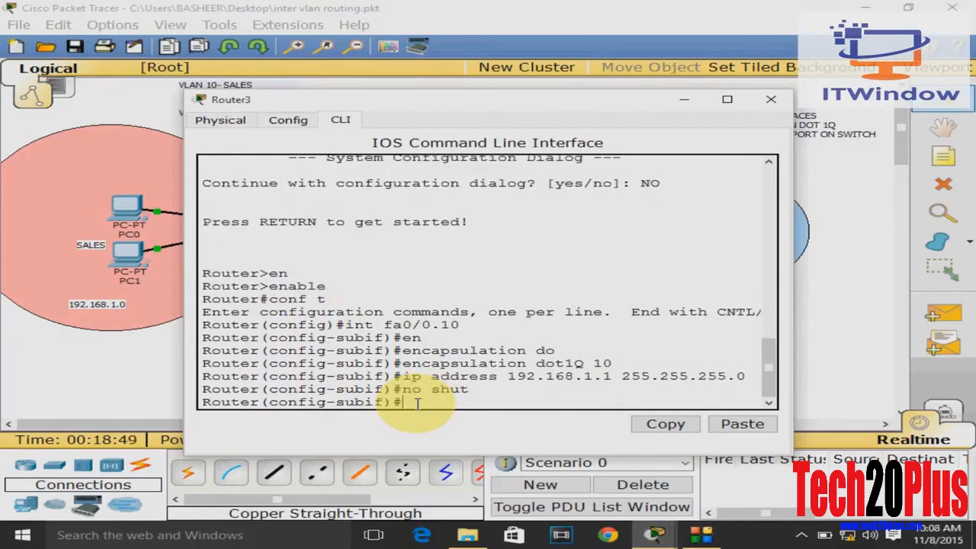
type("ex")
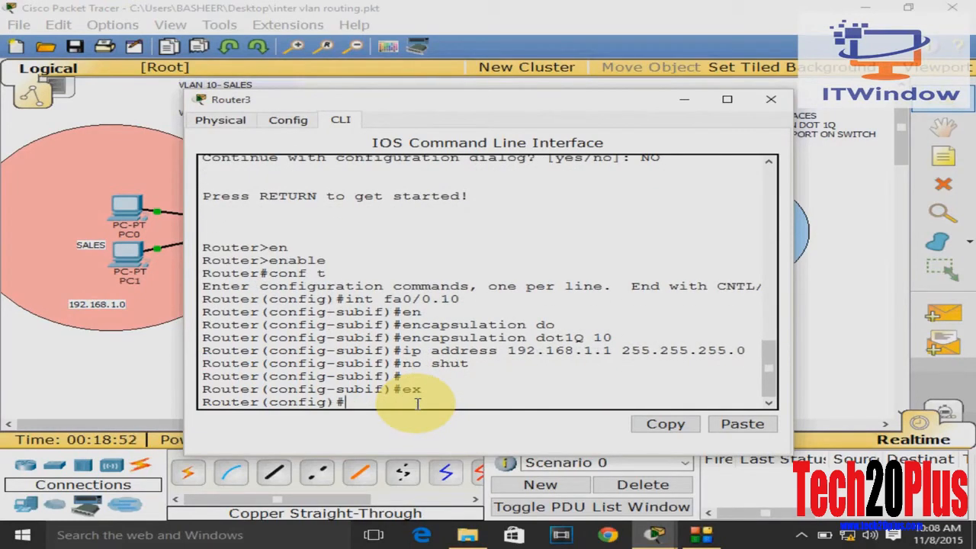
- Configure Fa0/0.20 with dot1Q 20 and IP 20.0.0.1 255.0.0.0, bring up Fa0/0, and close the window
type("int fa")
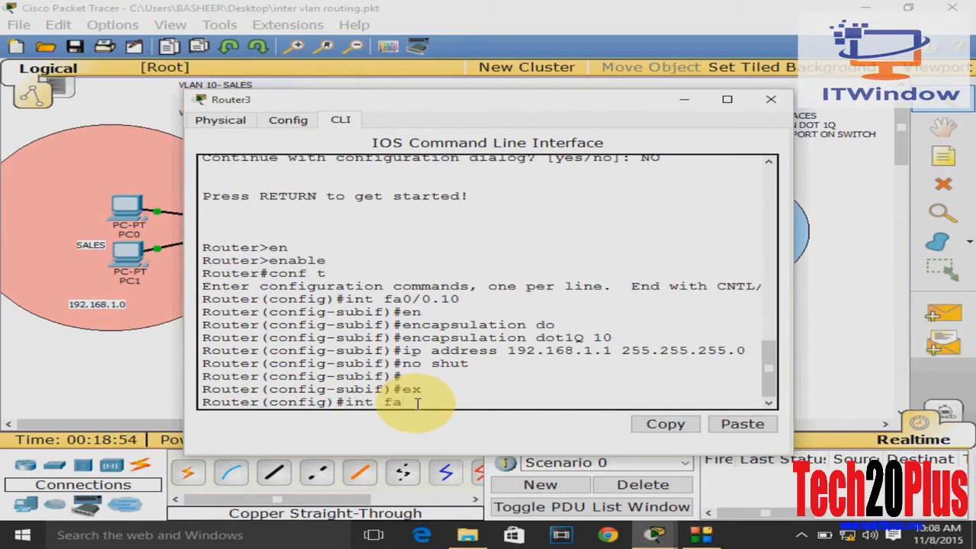
type("0/0.20")
type("encapsulation")
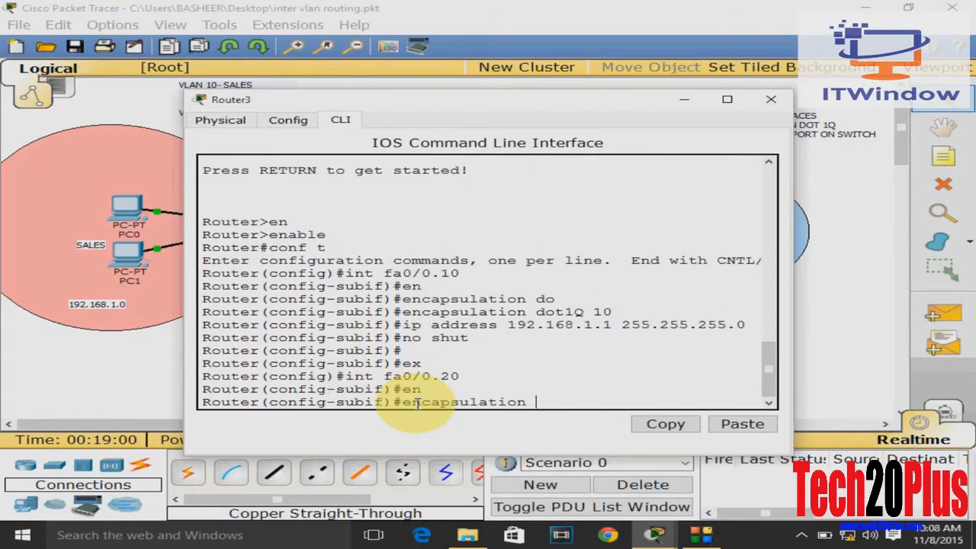
type("dot")
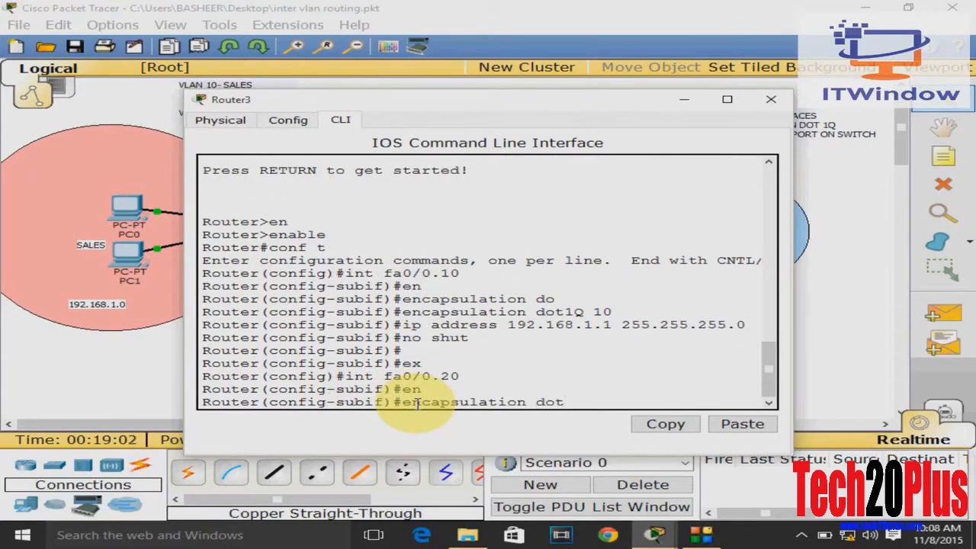
type("1Q 20")
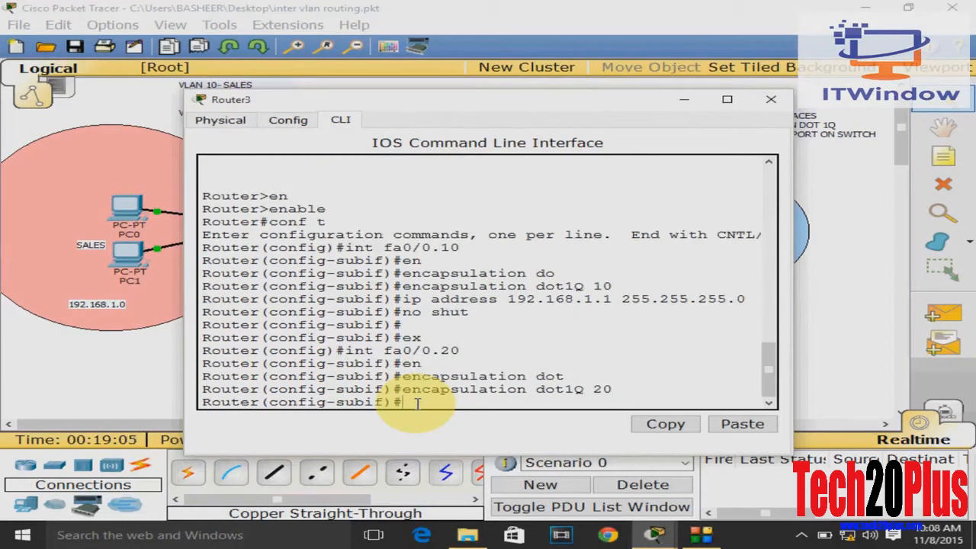
type("ip address 20.0.0.1 2")
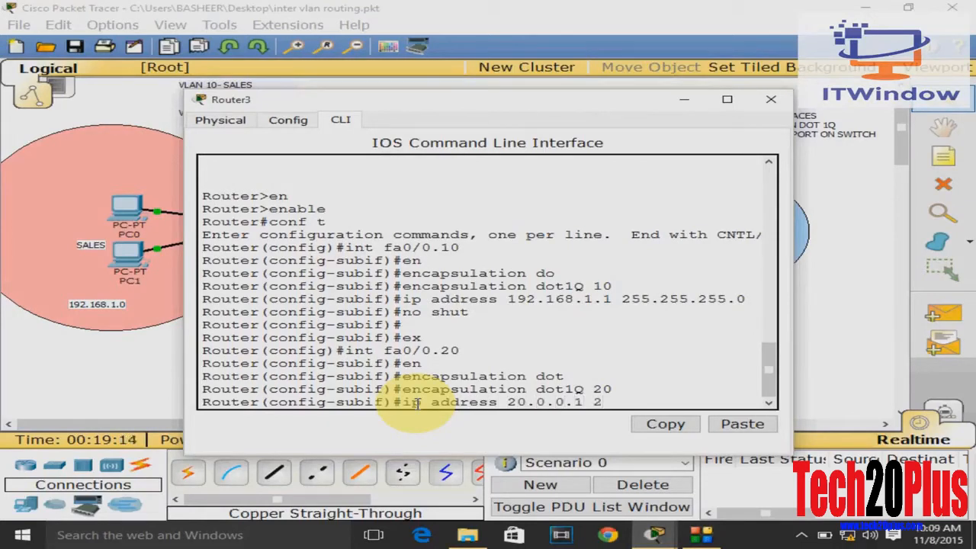
type("55.0.0.0")
type("in")
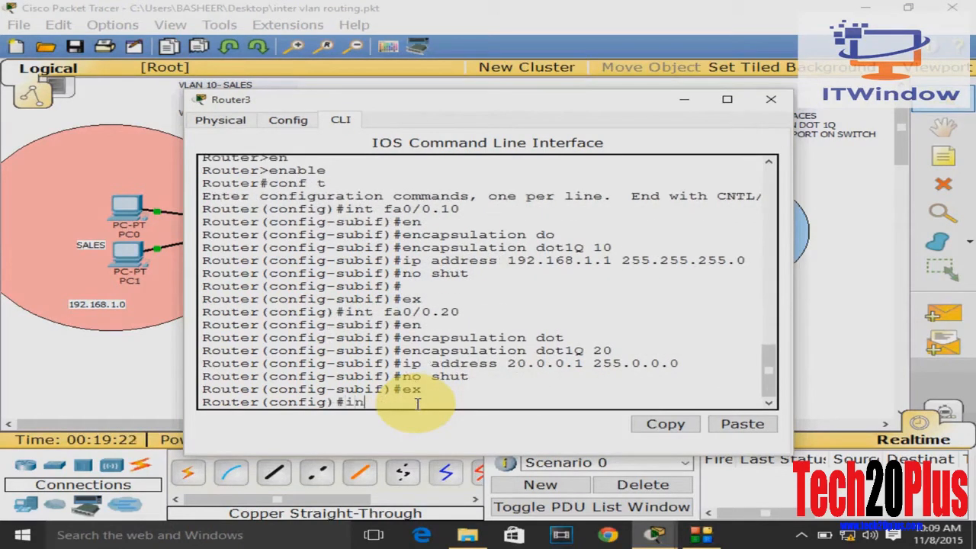
type("t fa0/0")
type("no shut")
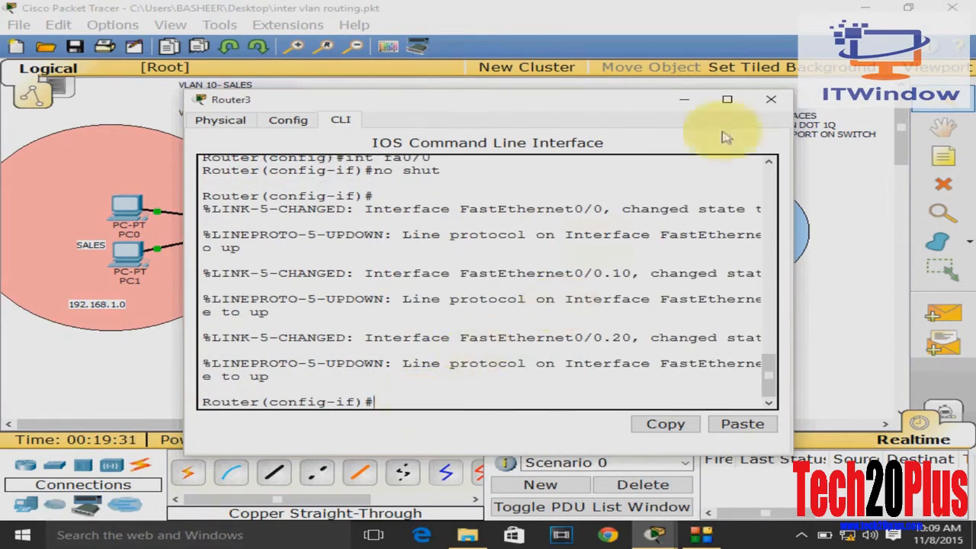
left_click(772, 99)
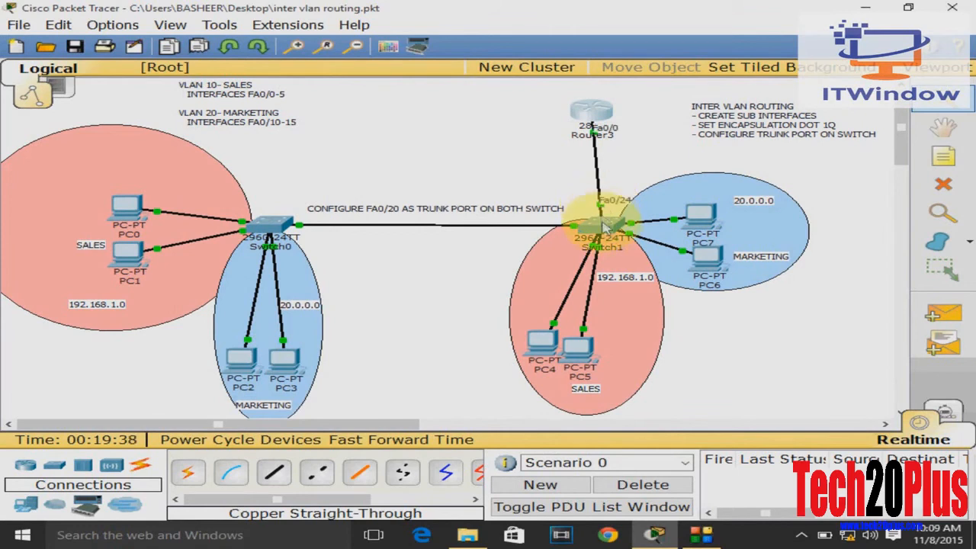
- On Switch1 set interface fa0/24 to switchport mode trunk
left_click(602, 229)
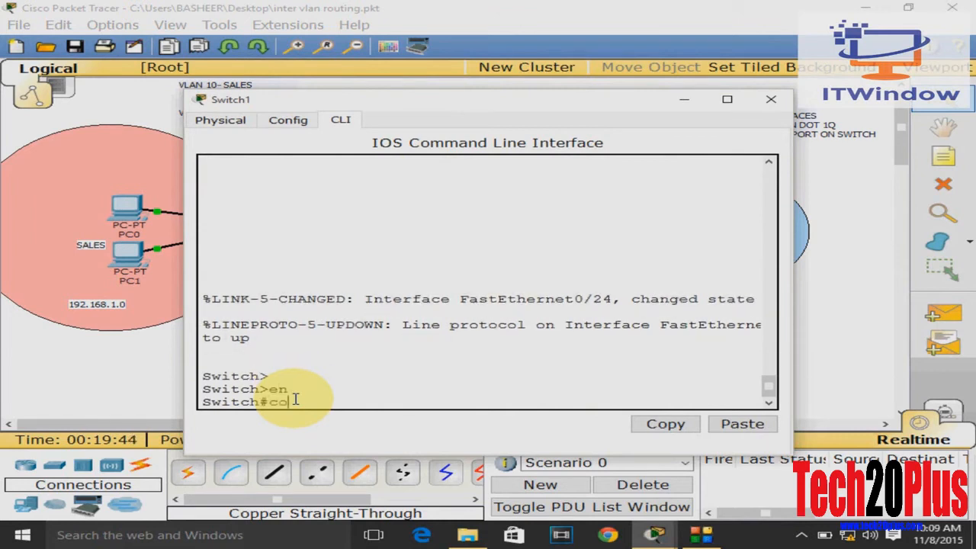
type("conf t")
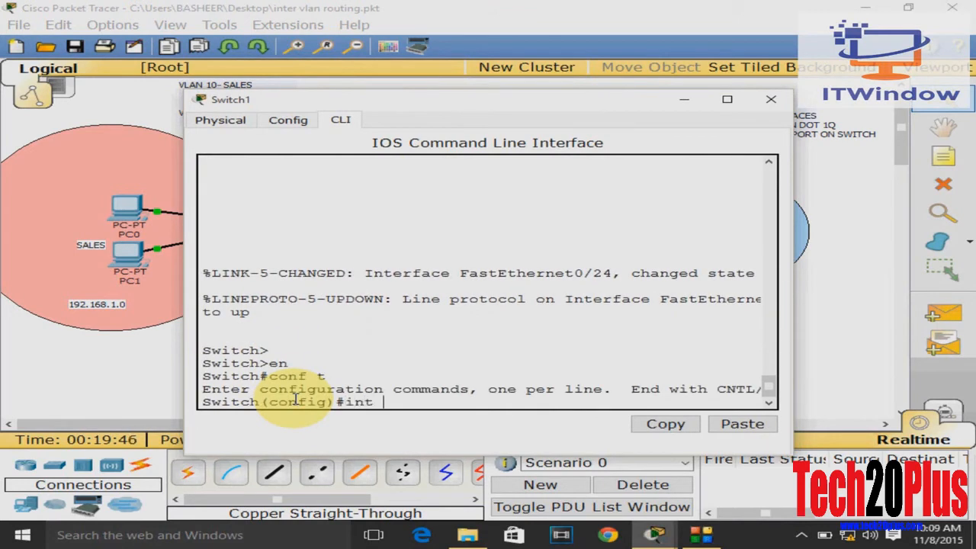
type("fa0/")
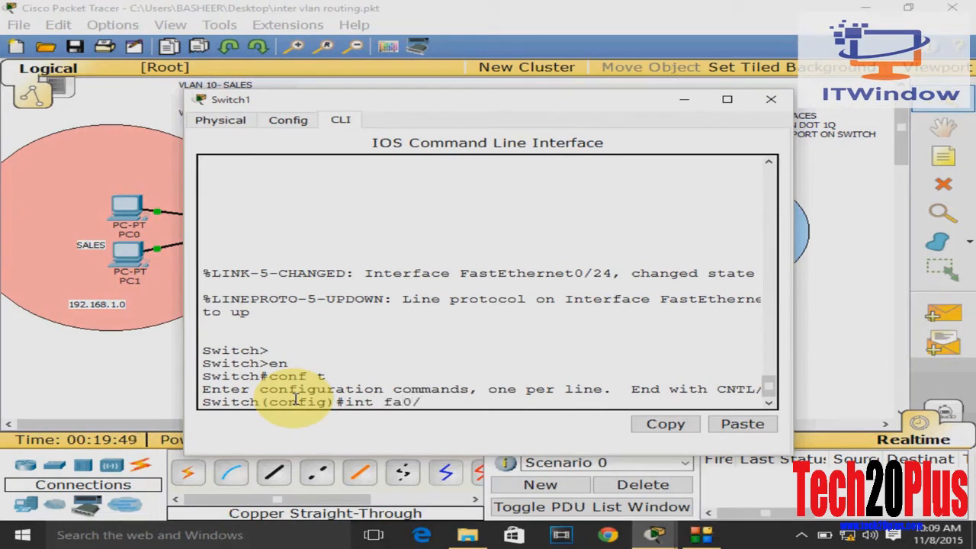
type("24")
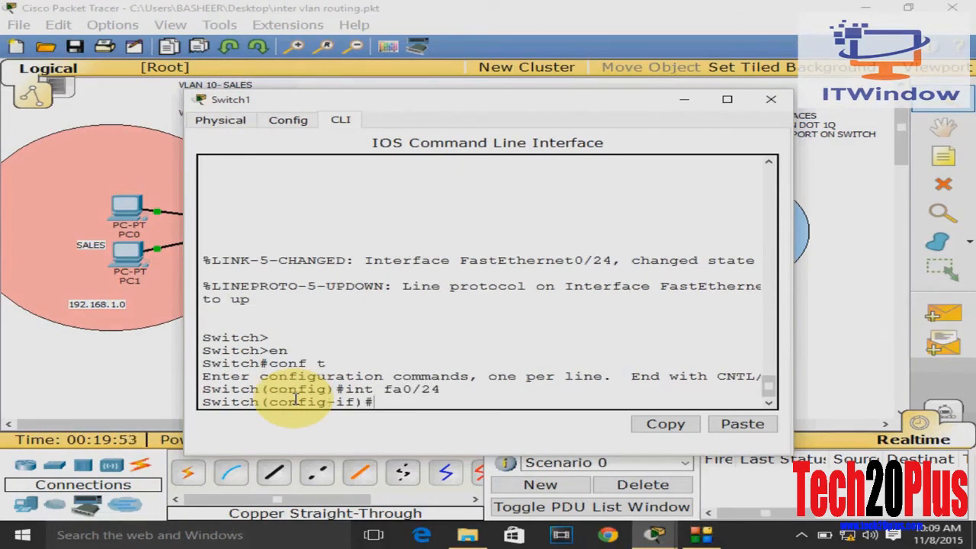
type("switch")
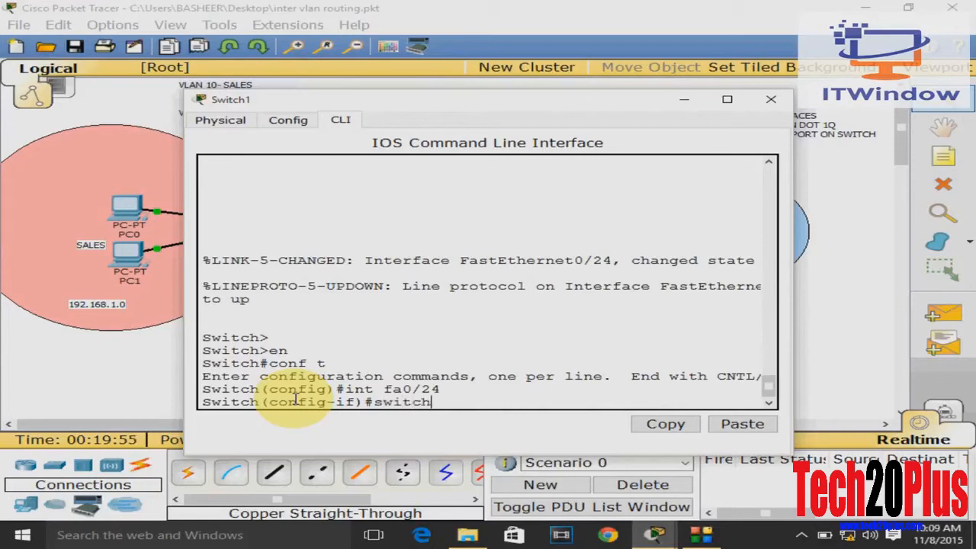
type("port mo")
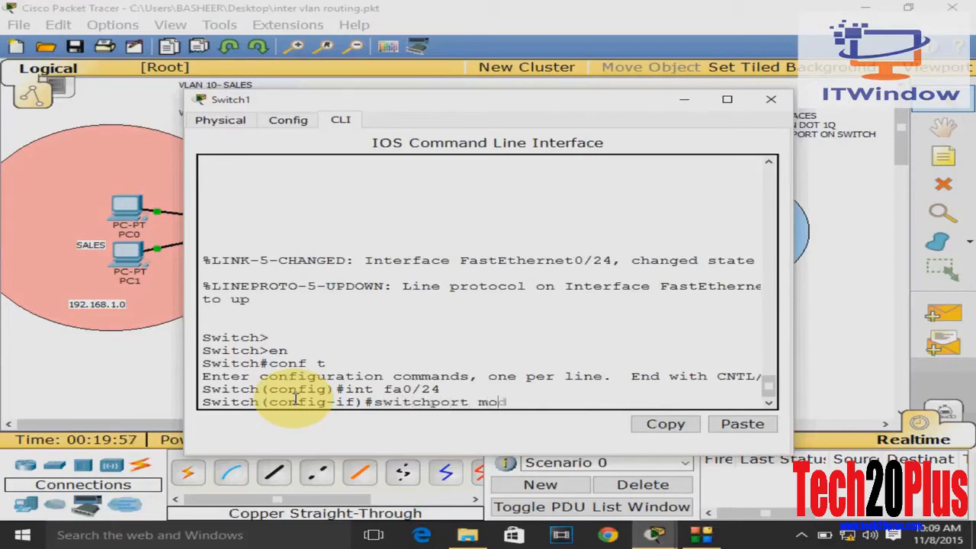
type("de trunk")
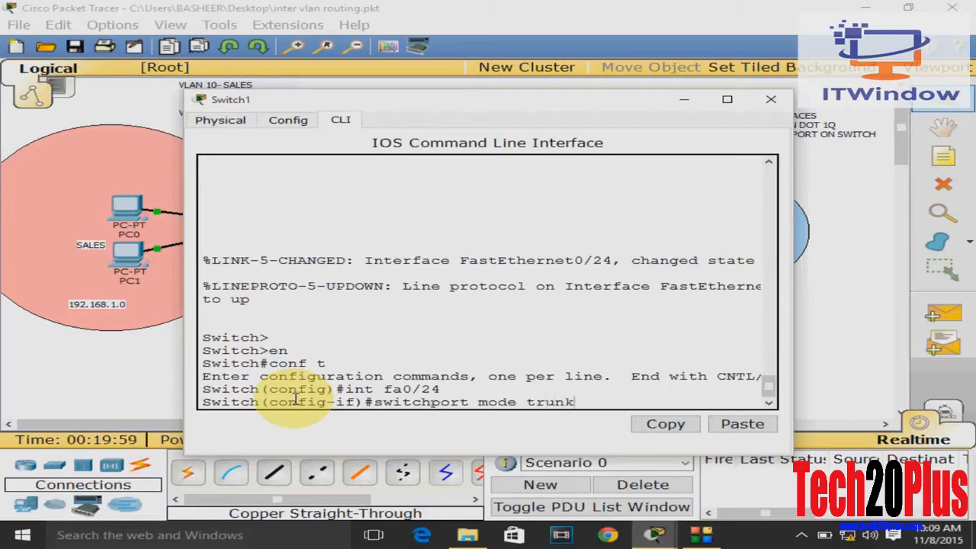
key("enter")
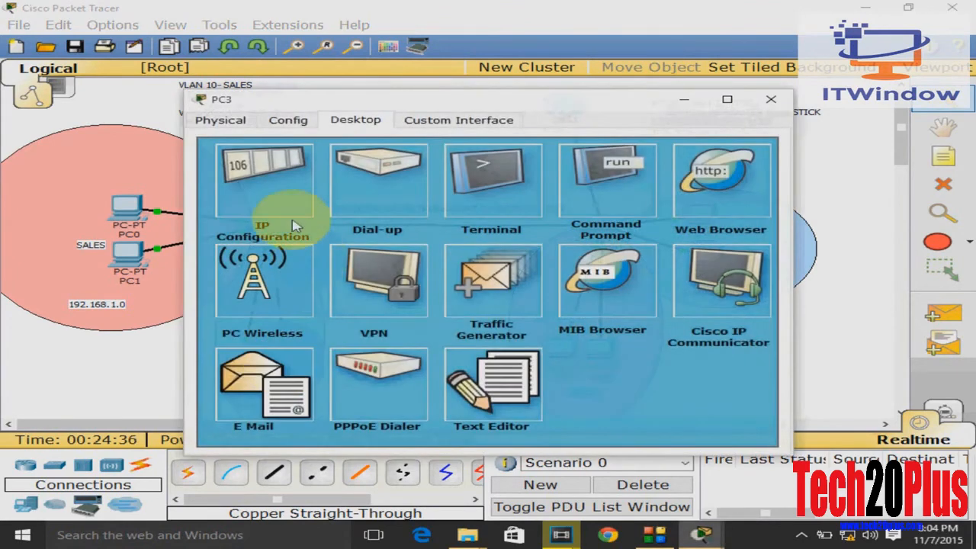
- Set default gateway 20.0.0.1 on PC3 and PC2
left_click(263, 180)
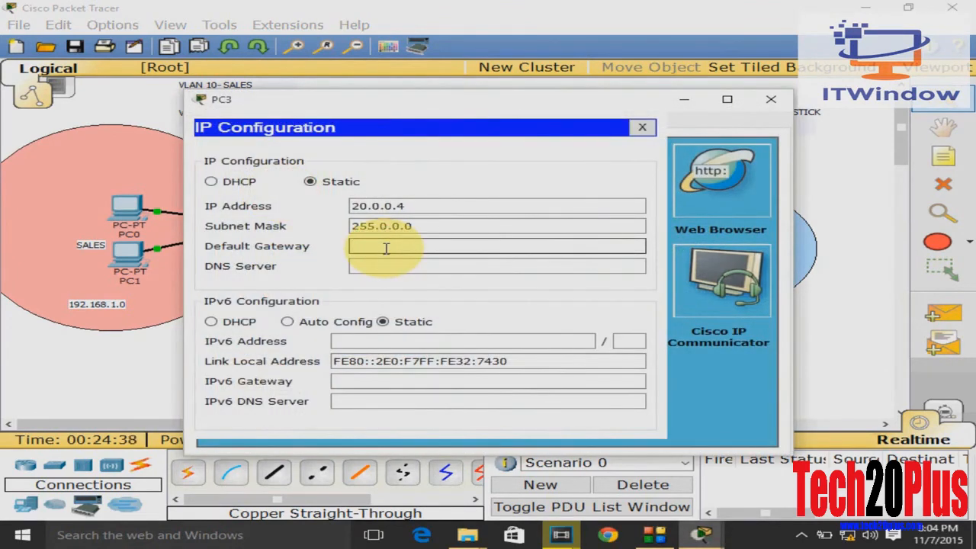
type("20.0.0.1")
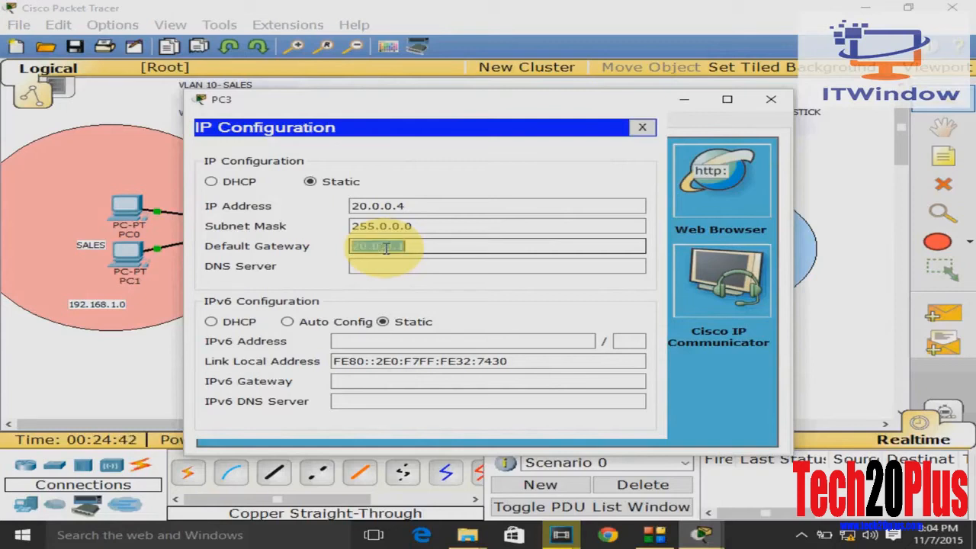
type("20.0.0.1")
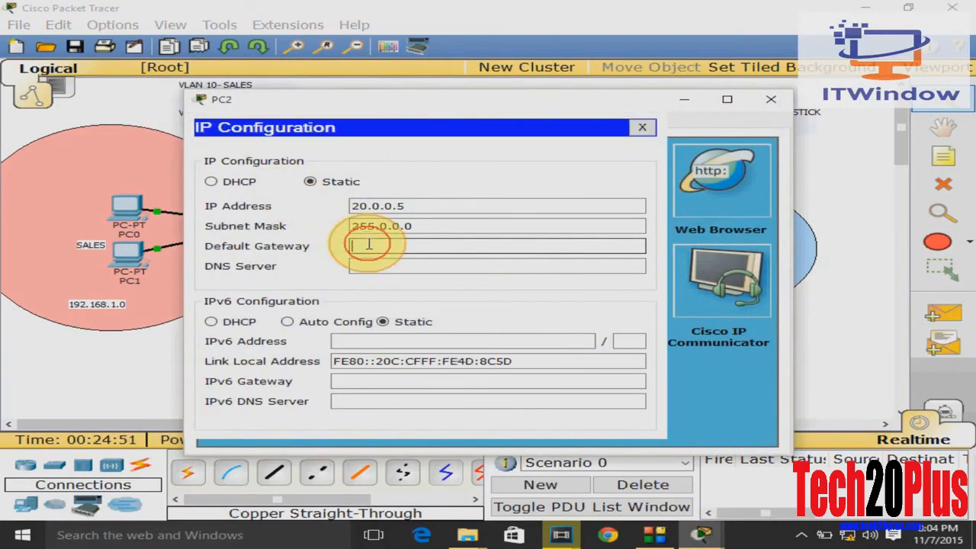
type("20.0.0.1")
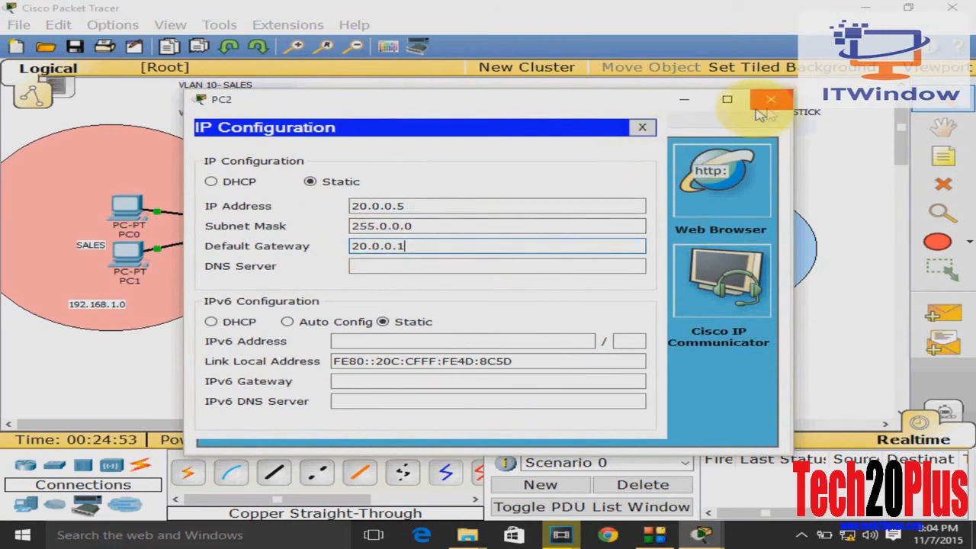
left_click(642, 128)
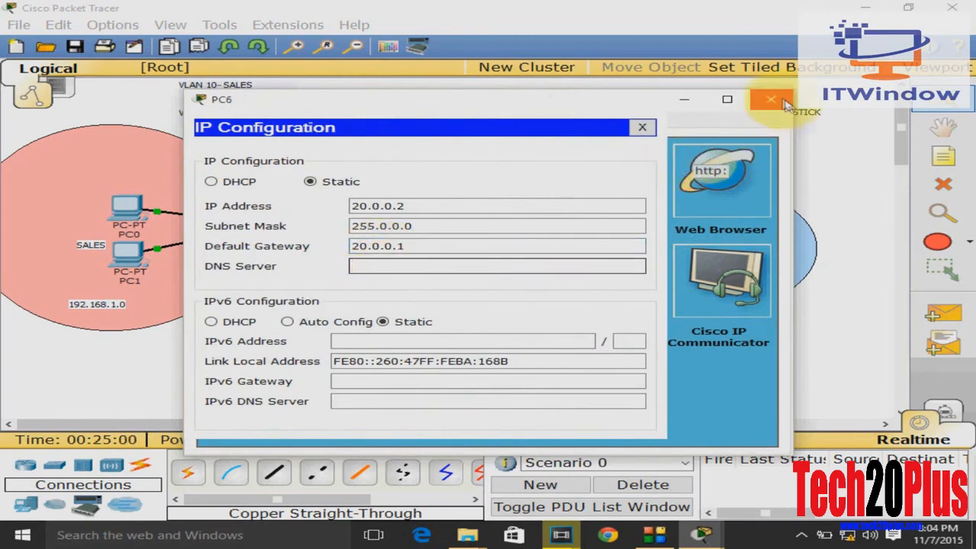
- Set default gateway 20.0.0.1 on PC6 and PC7
left_click(641, 128)
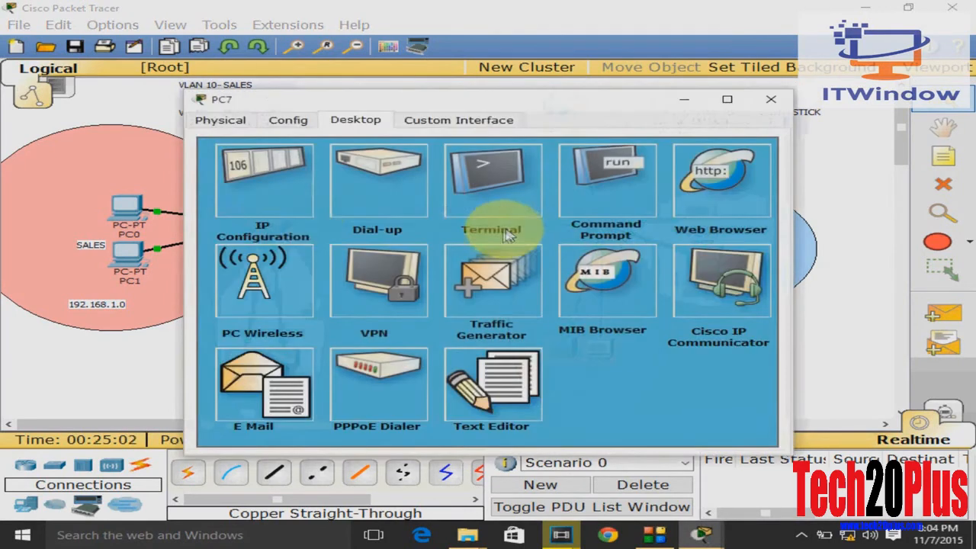
left_click(262, 180)
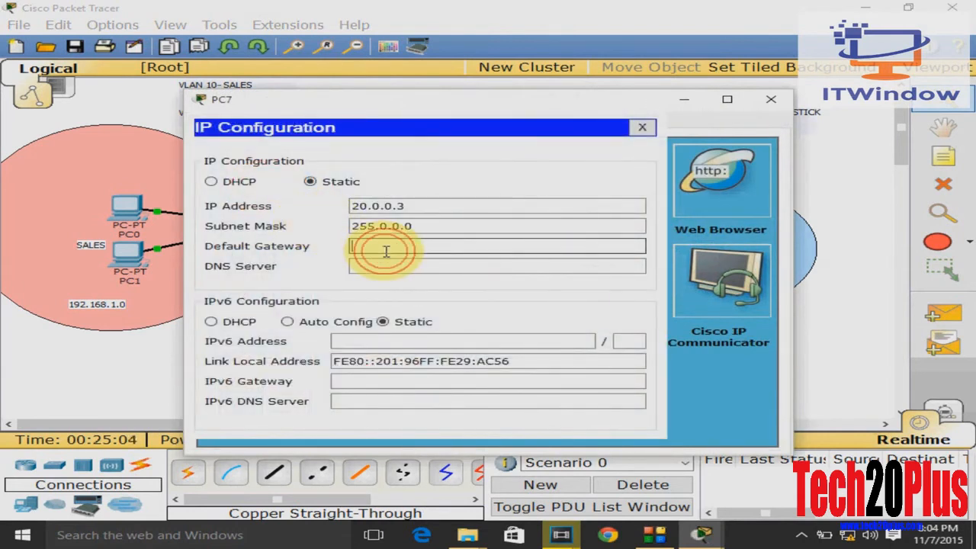
type("20.0.0.1")
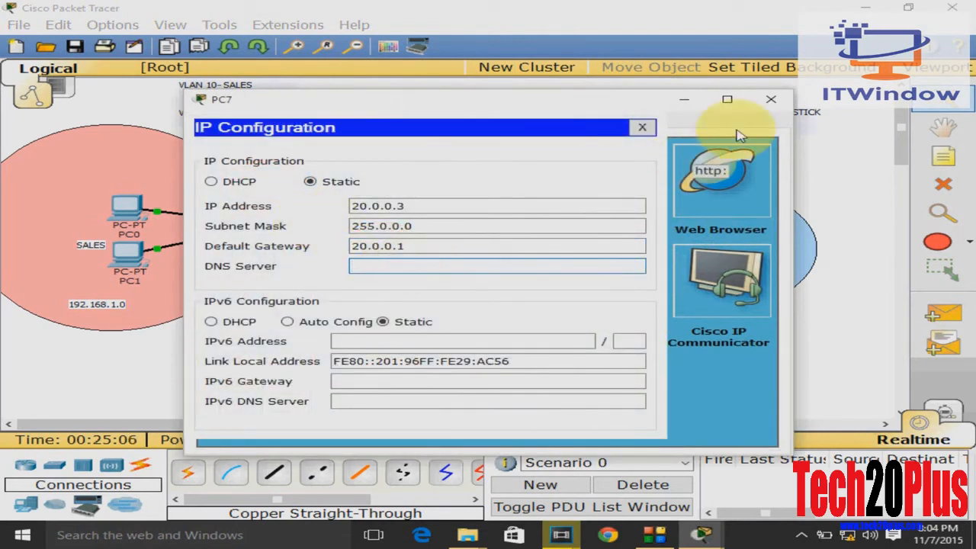
left_click(642, 128)
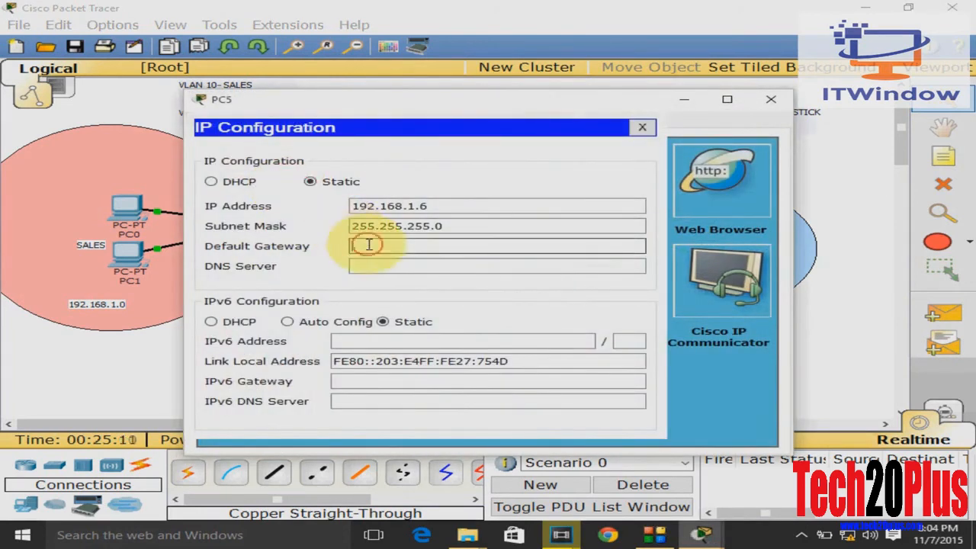
- Set default gateway 192.168.1.1 on PC5, PC4 and PC0
type("192.168.1.1")
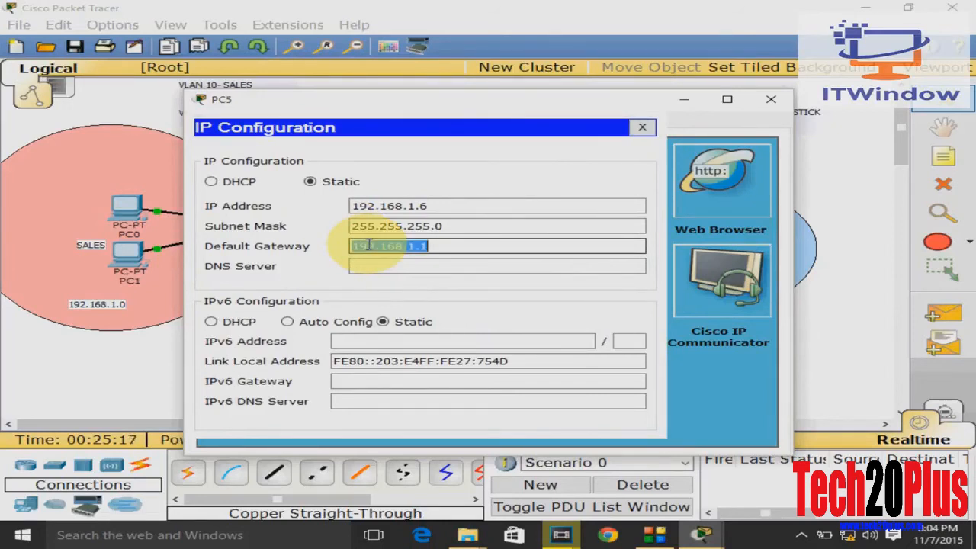
left_click(497, 266)
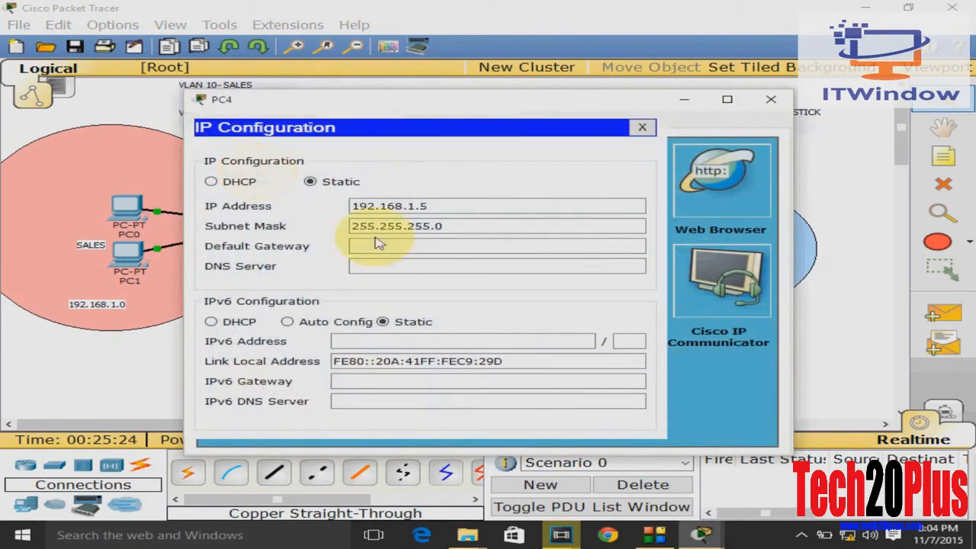
type("192.168.1.1")
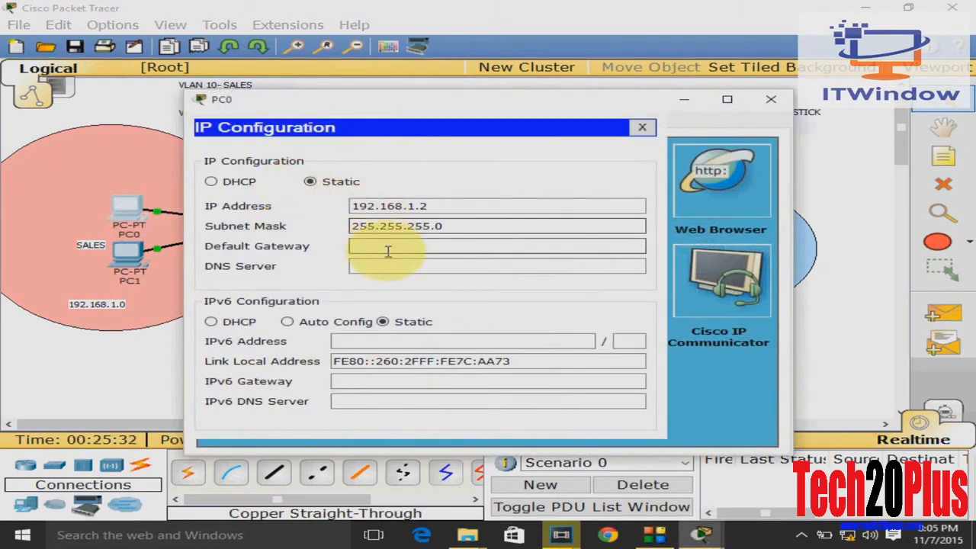
type("192.168.1.1")
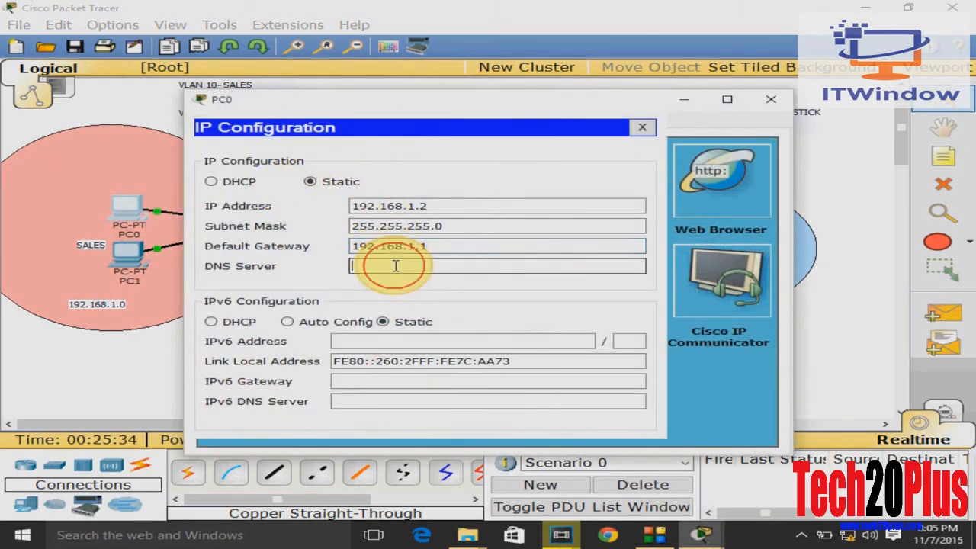
left_click(640, 128)
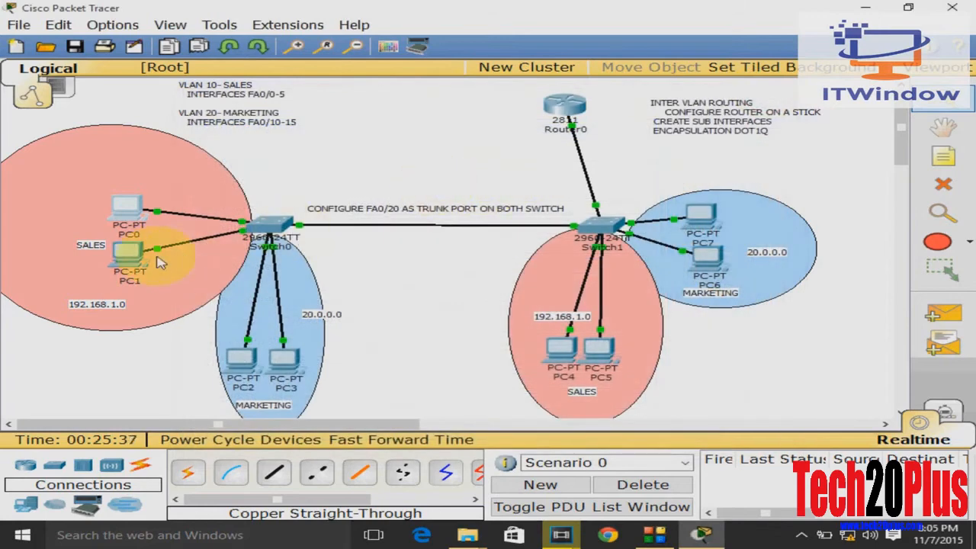
- Set default gateway 192.168.1.1 on PC1 and return to the topology
double_click(130, 259)
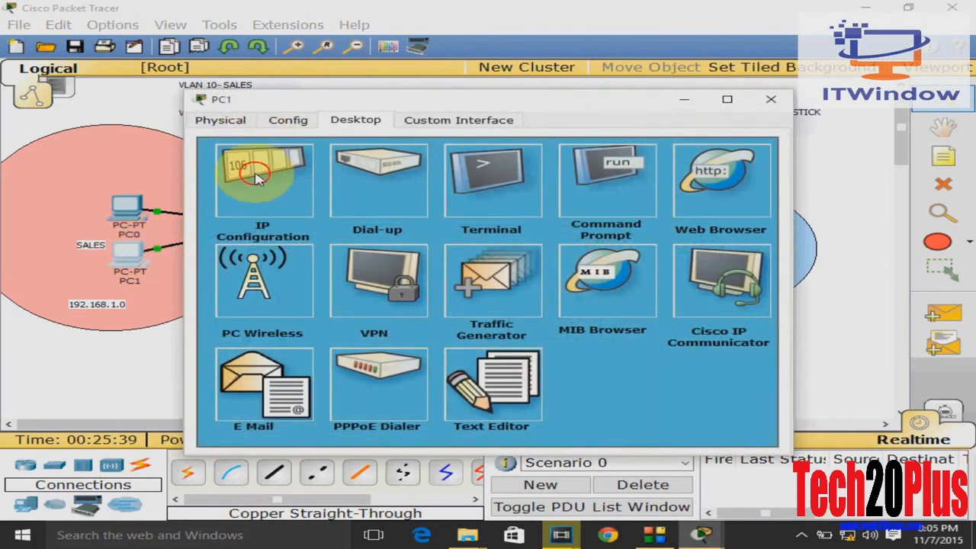
left_click(262, 180)
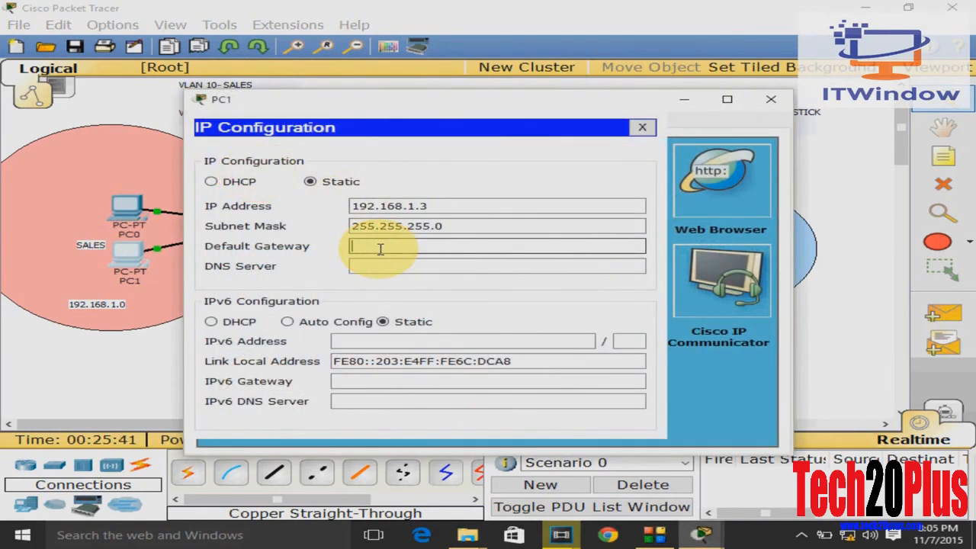
type("192.168.1.1")
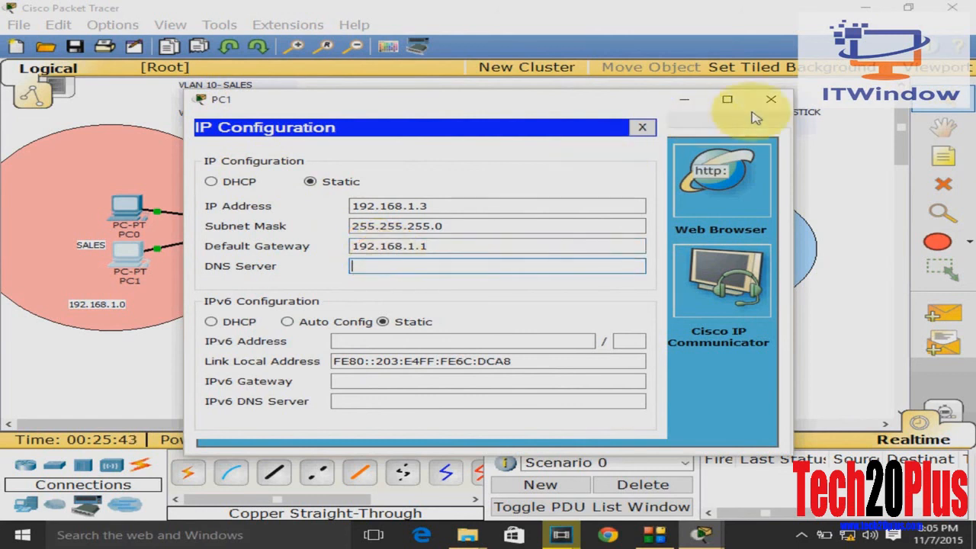
left_click(770, 99)
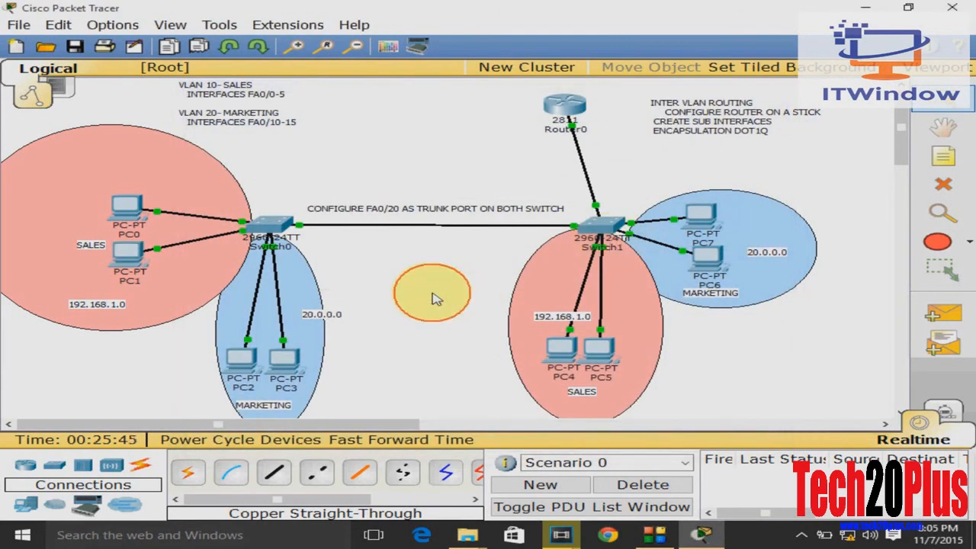